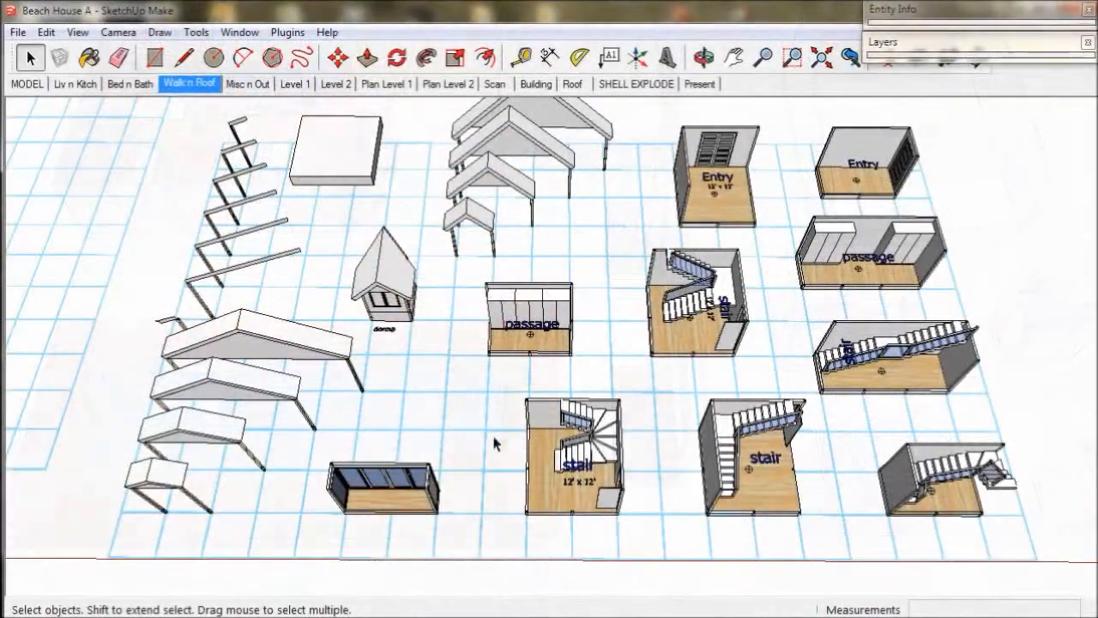
# - Open the TrebleD INCHES 1.3 template showing all module groups around the empty grid
pyautogui.click(575, 450)
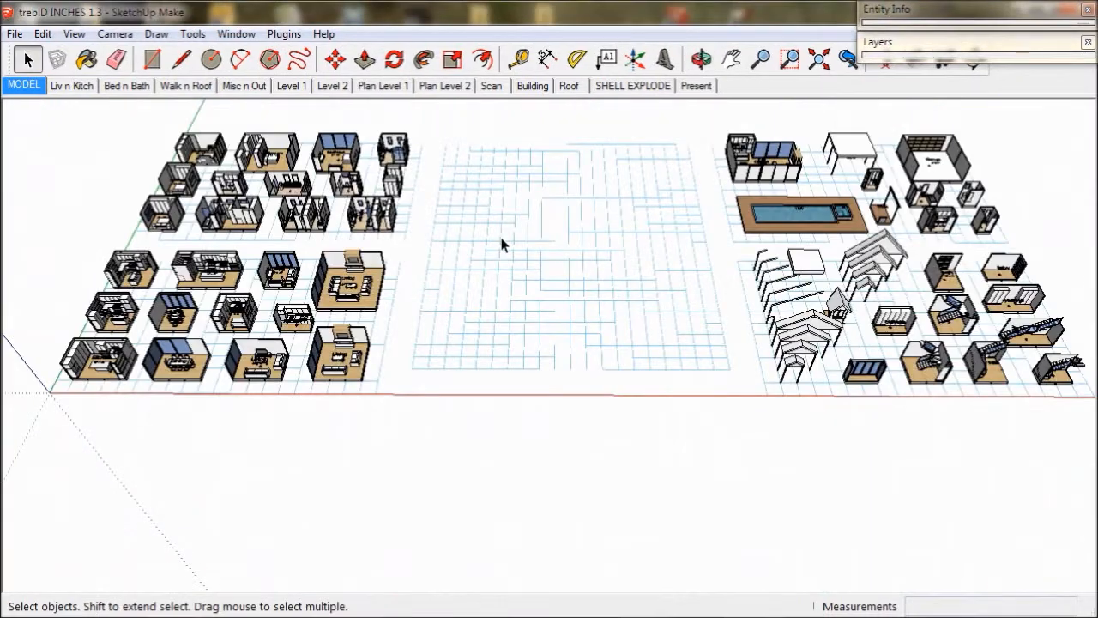
pyautogui.moveTo(102, 114)
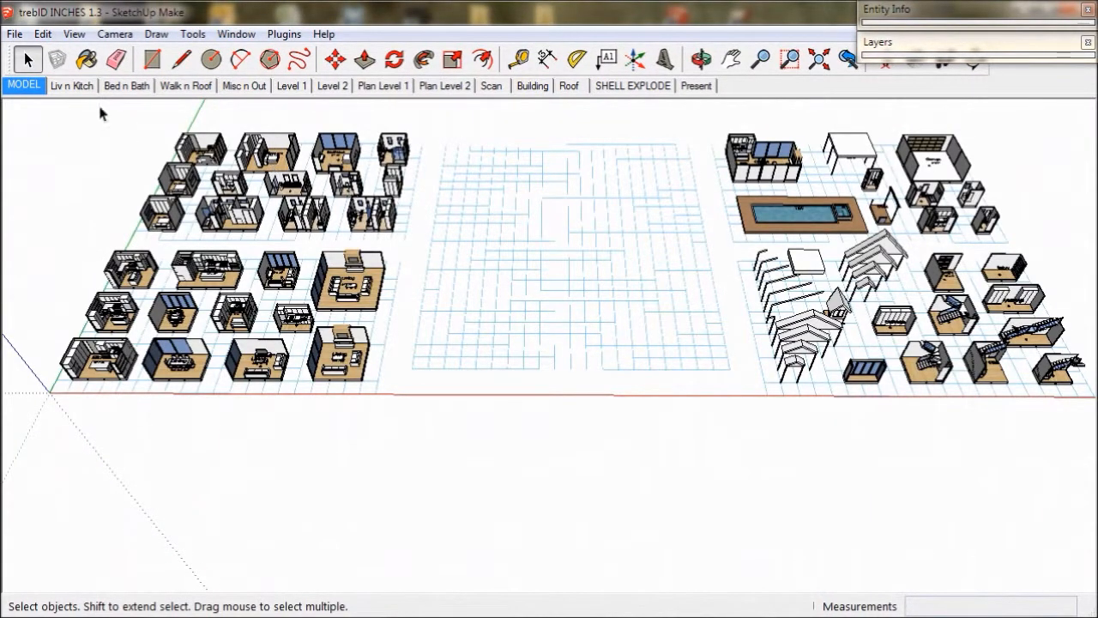
# - Cycle through the Liv n Kitch, Bed n Bath and Walk n Roof scenes, ending on Bed n Bath
pyautogui.click(72, 85)
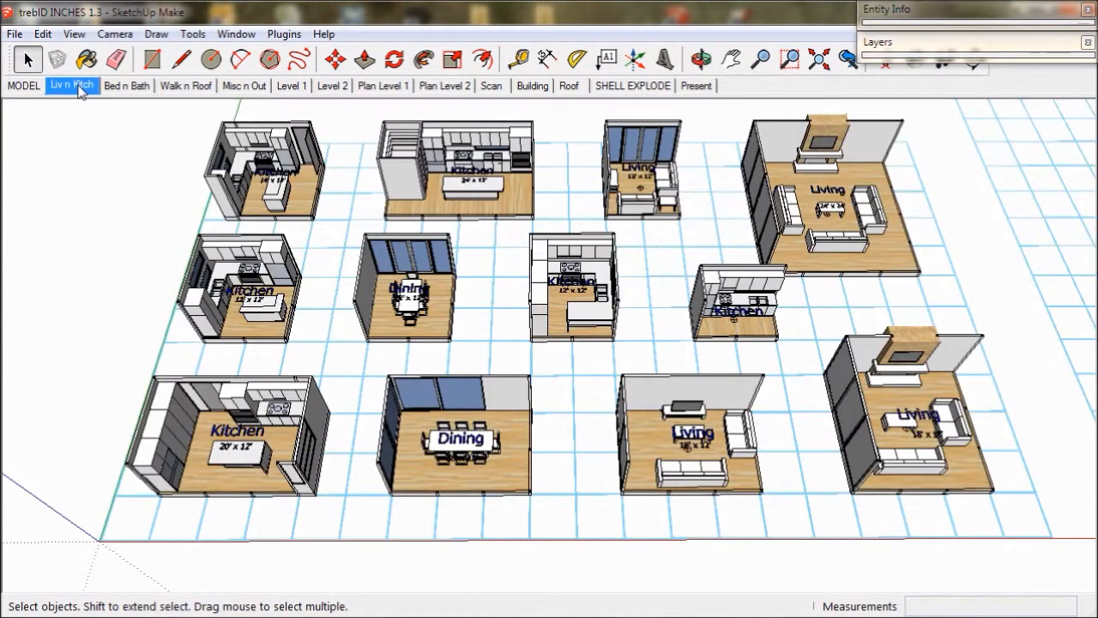
pyautogui.moveTo(127, 86)
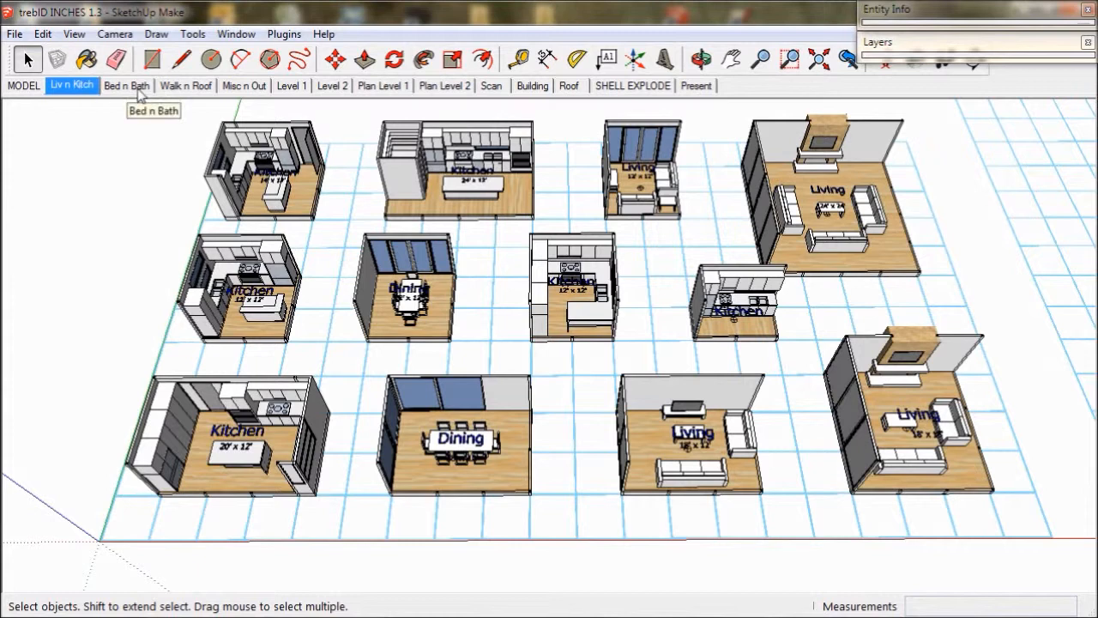
pyautogui.click(127, 86)
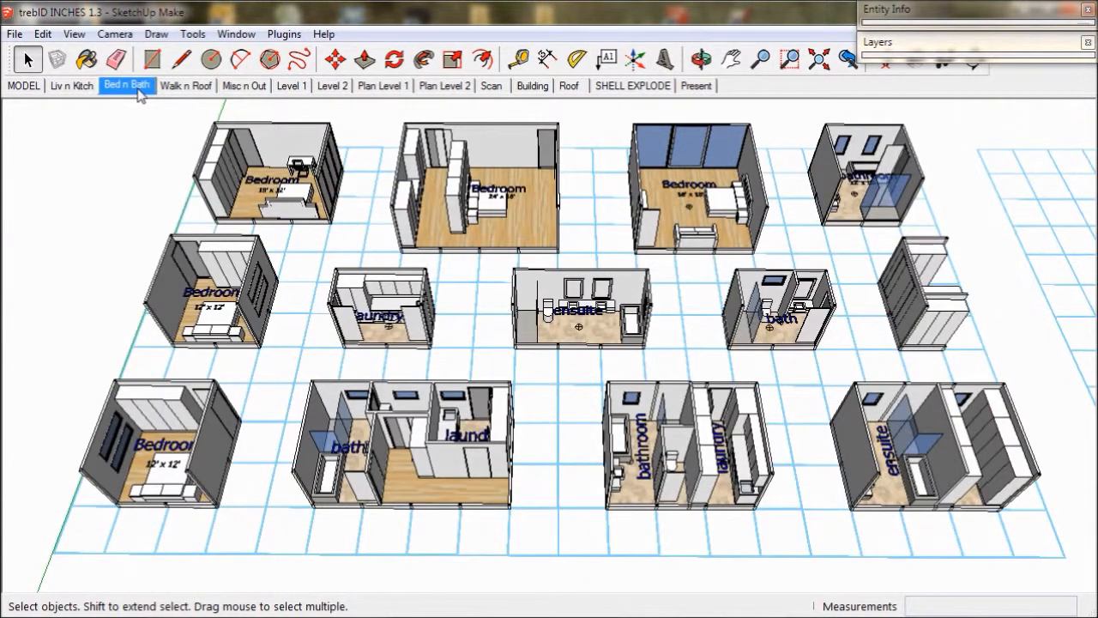
pyautogui.moveTo(185, 86)
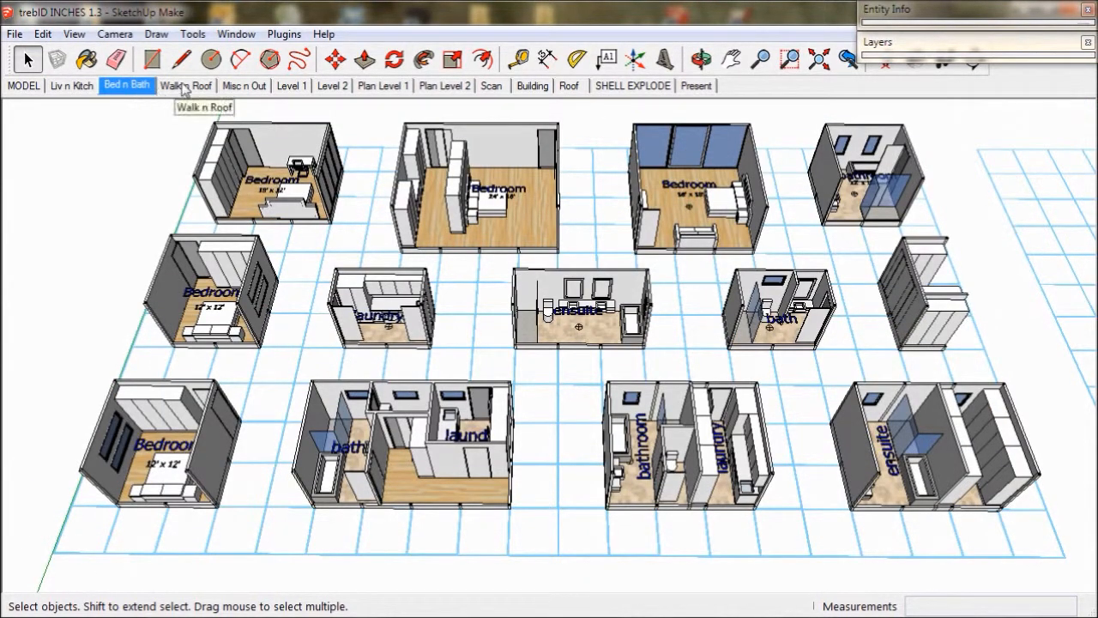
pyautogui.click(185, 86)
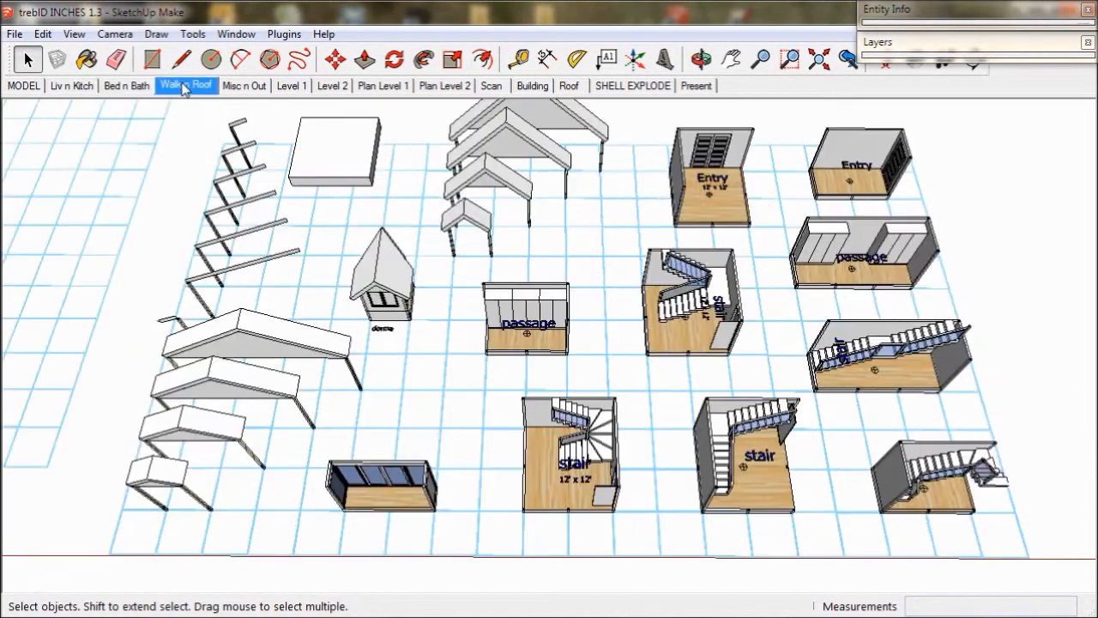
pyautogui.click(73, 86)
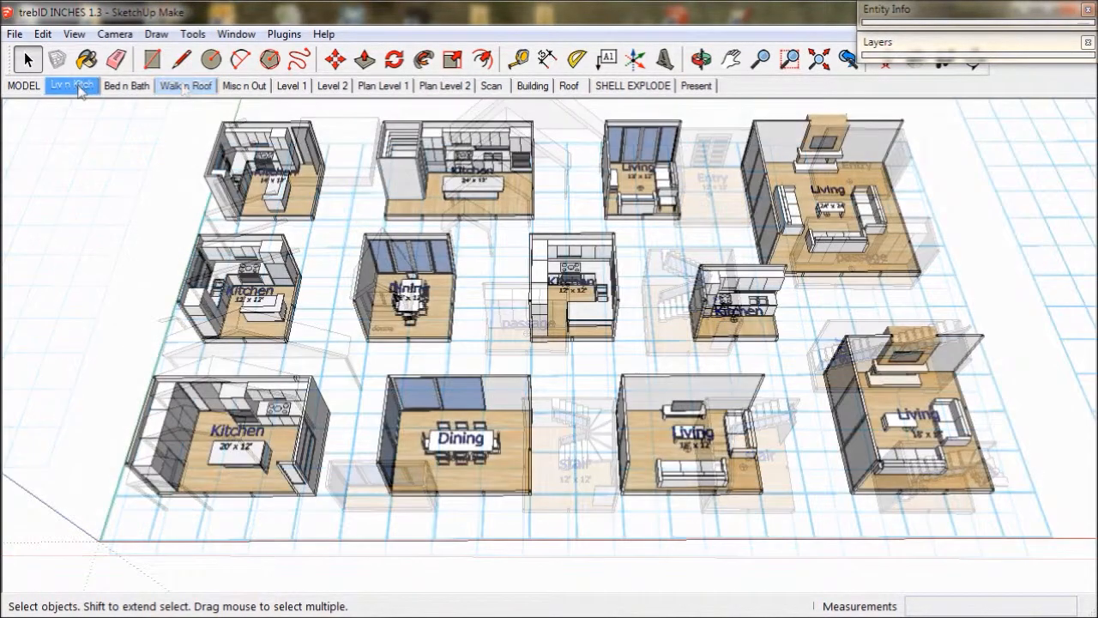
pyautogui.click(72, 86)
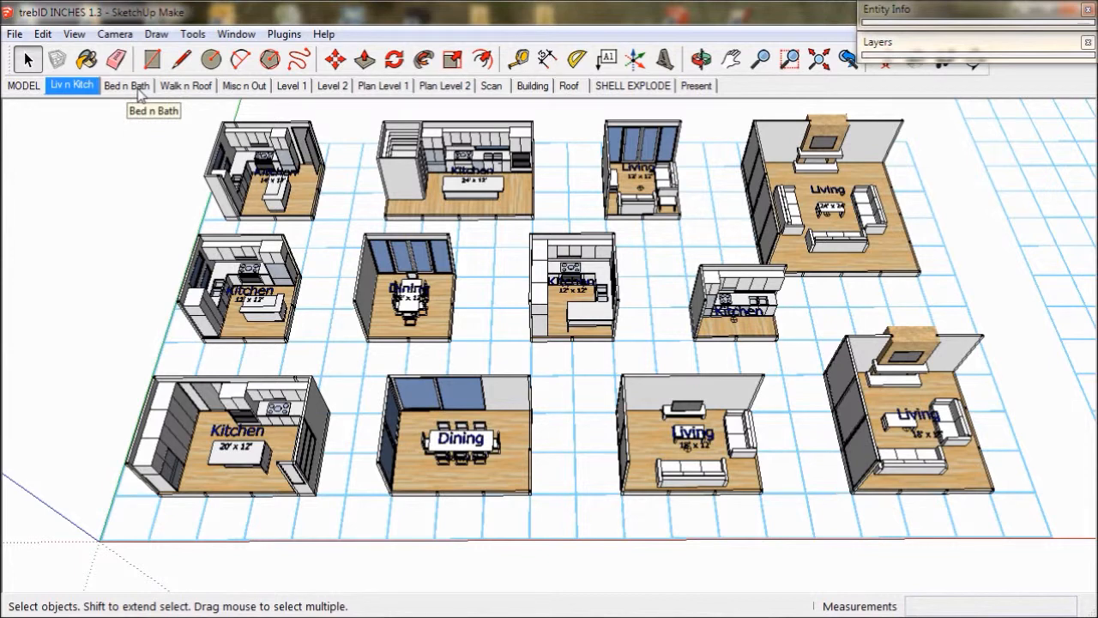
pyautogui.click(127, 86)
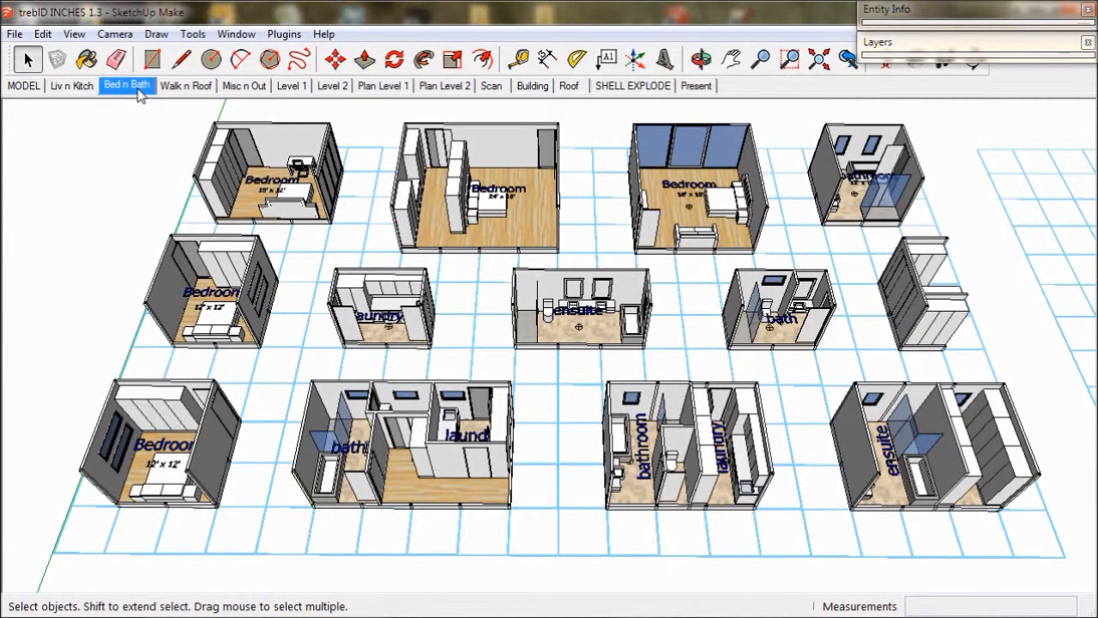
pyautogui.moveTo(186, 86)
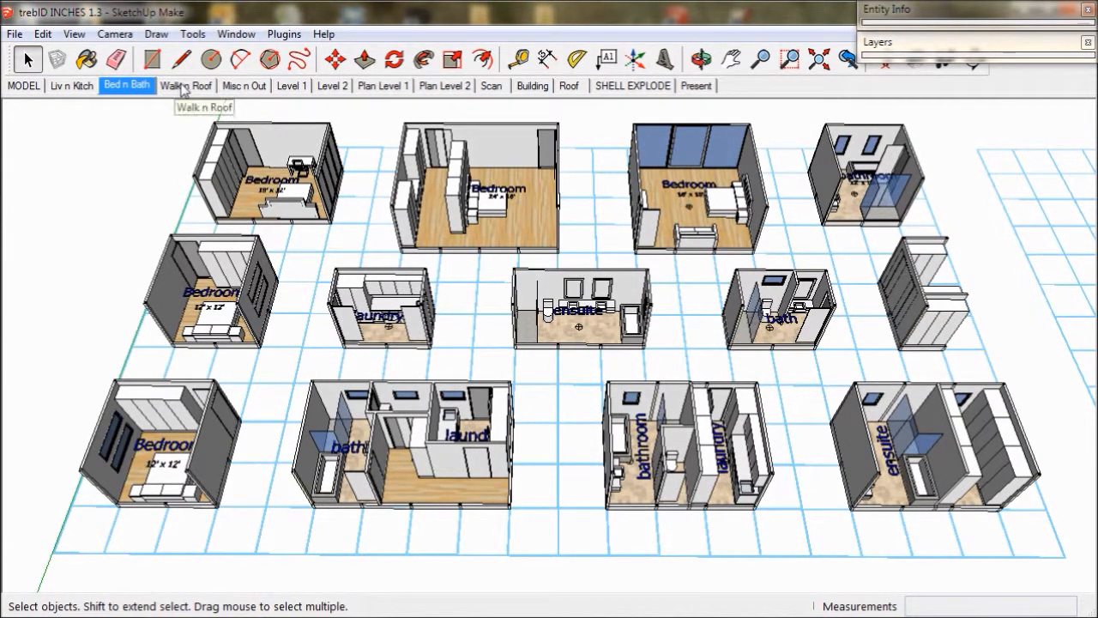
pyautogui.moveTo(182, 90)
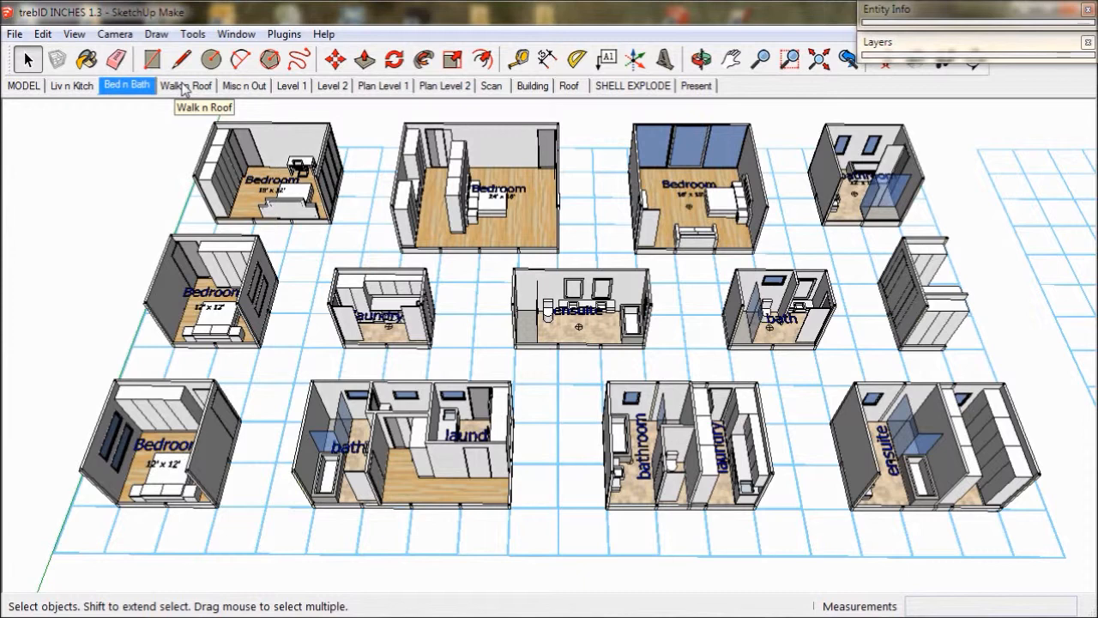
pyautogui.moveTo(185, 86)
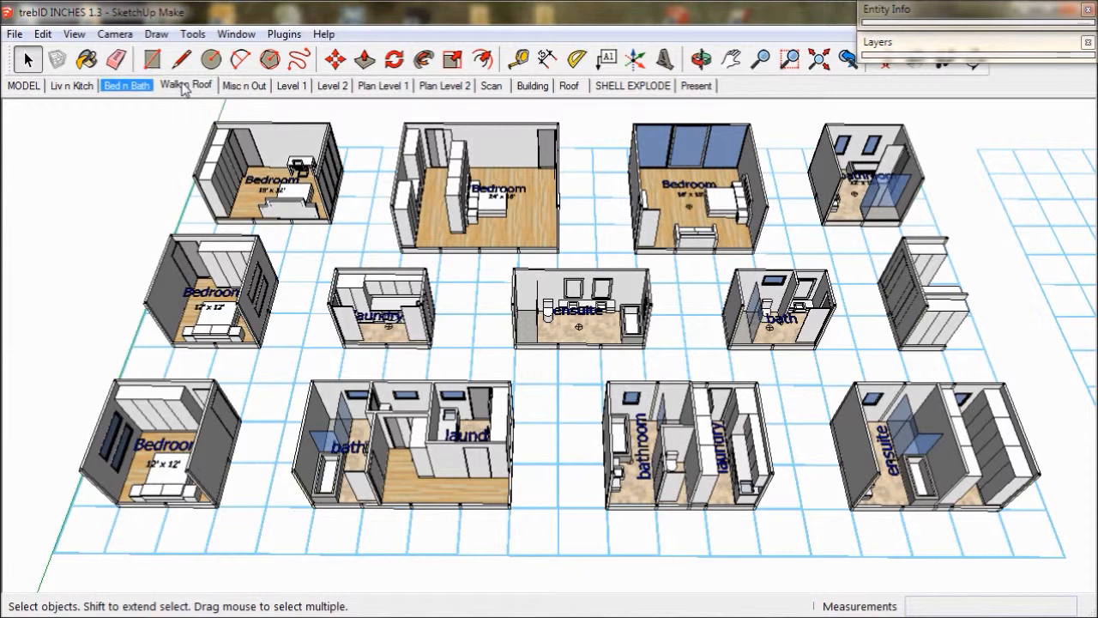
# - Switch to the Walk n Roof scene, then the Misc n Out scene with pool, cabana and garage
pyautogui.click(186, 86)
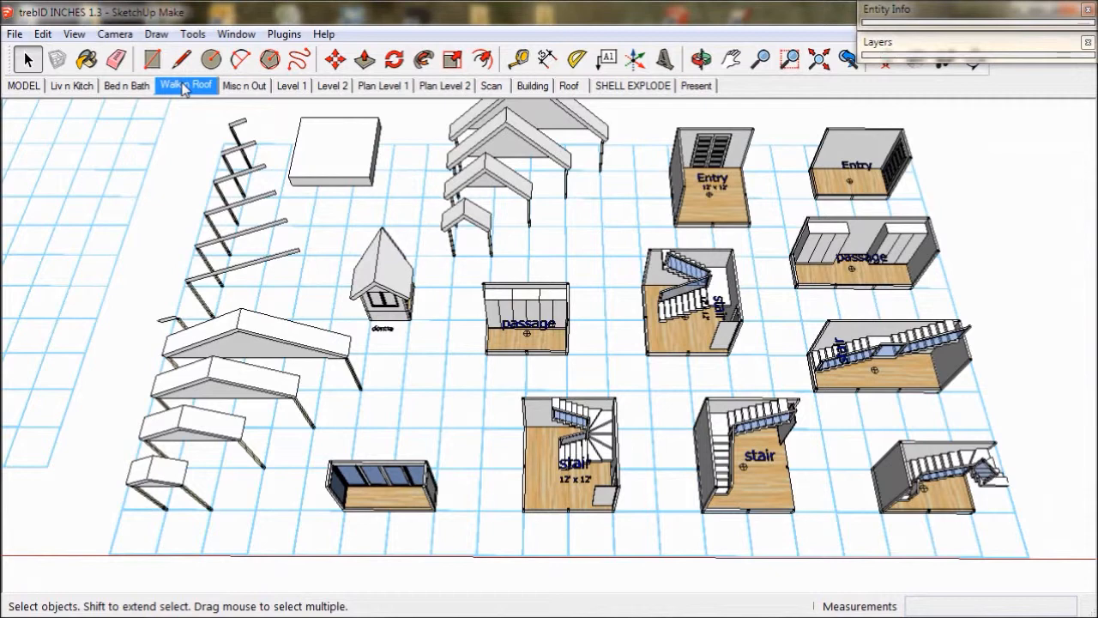
pyautogui.moveTo(244, 86)
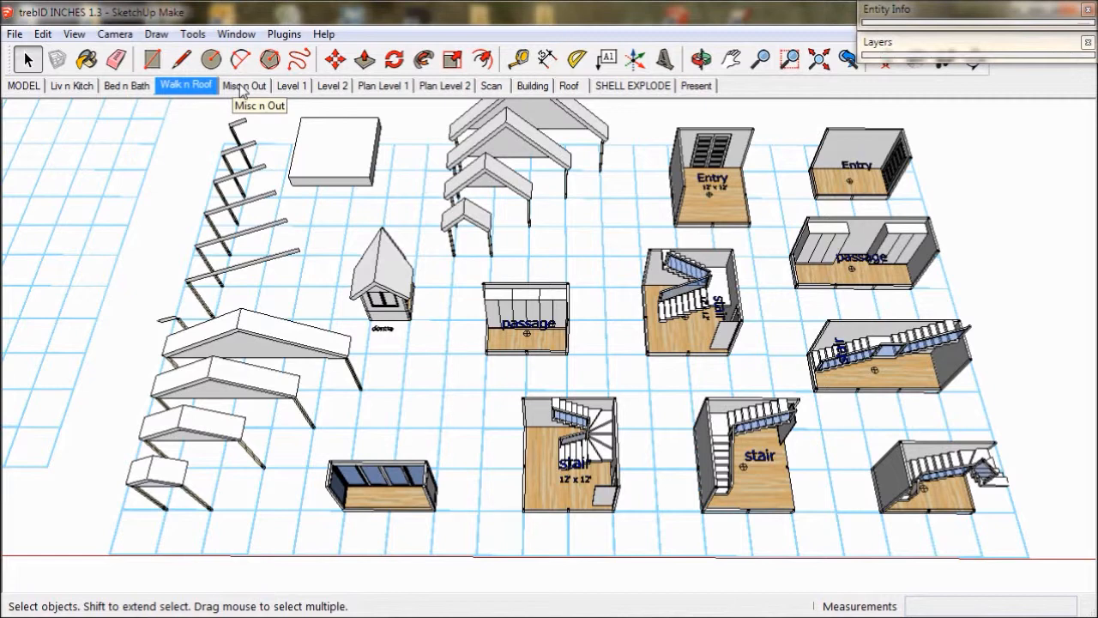
pyautogui.click(244, 86)
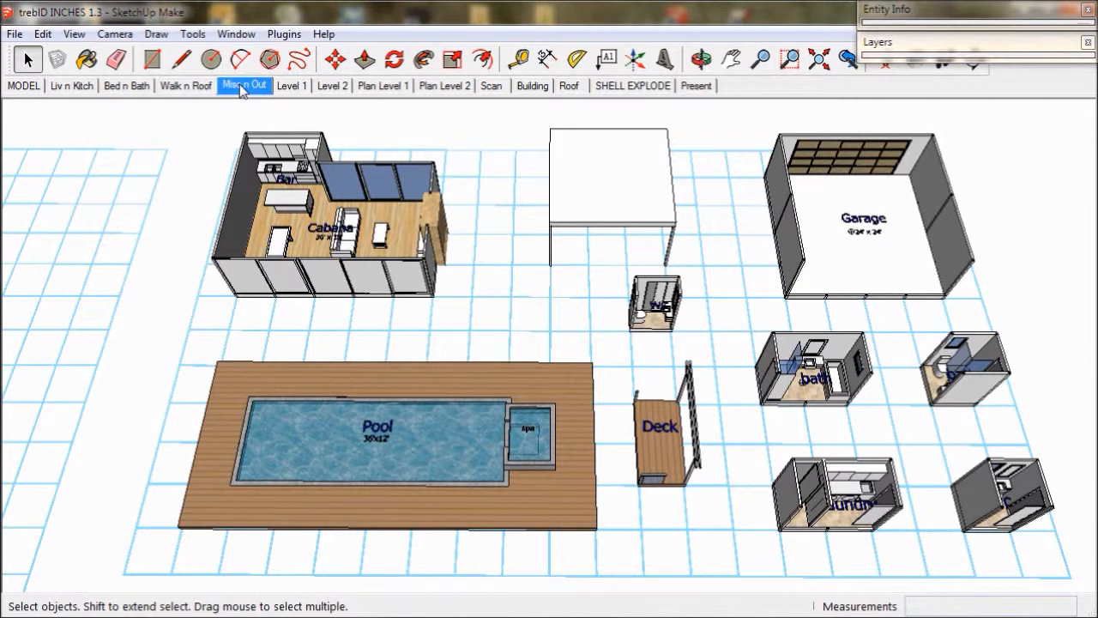
pyautogui.moveTo(244, 91)
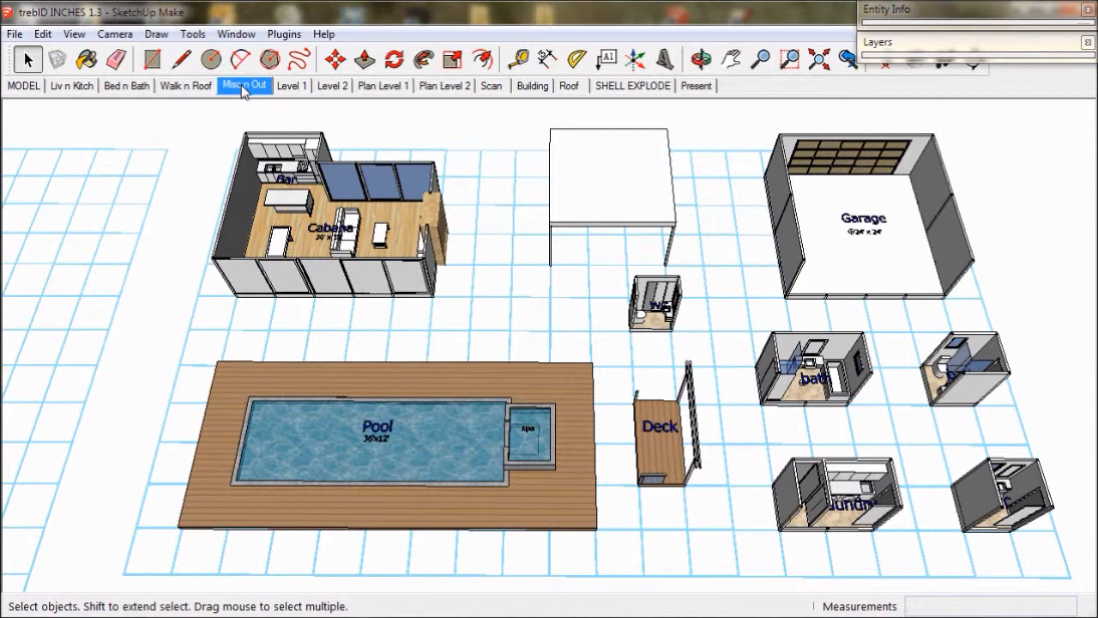
# - Bring up the Beach House A model and orbit to view the house front
pyautogui.click(24, 85)
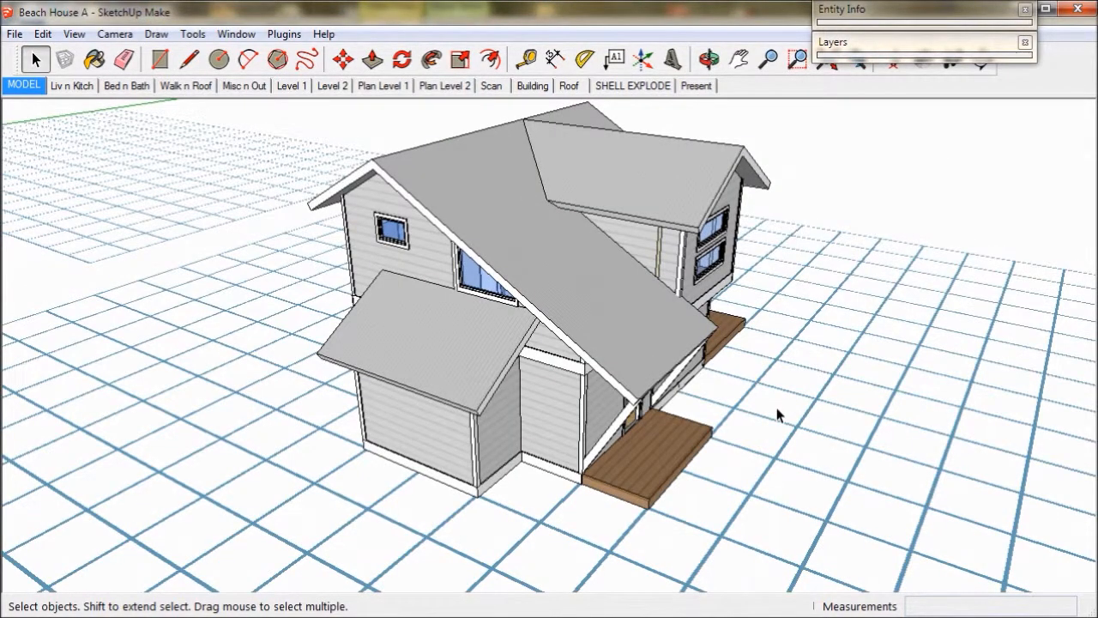
pyautogui.moveTo(820, 344)
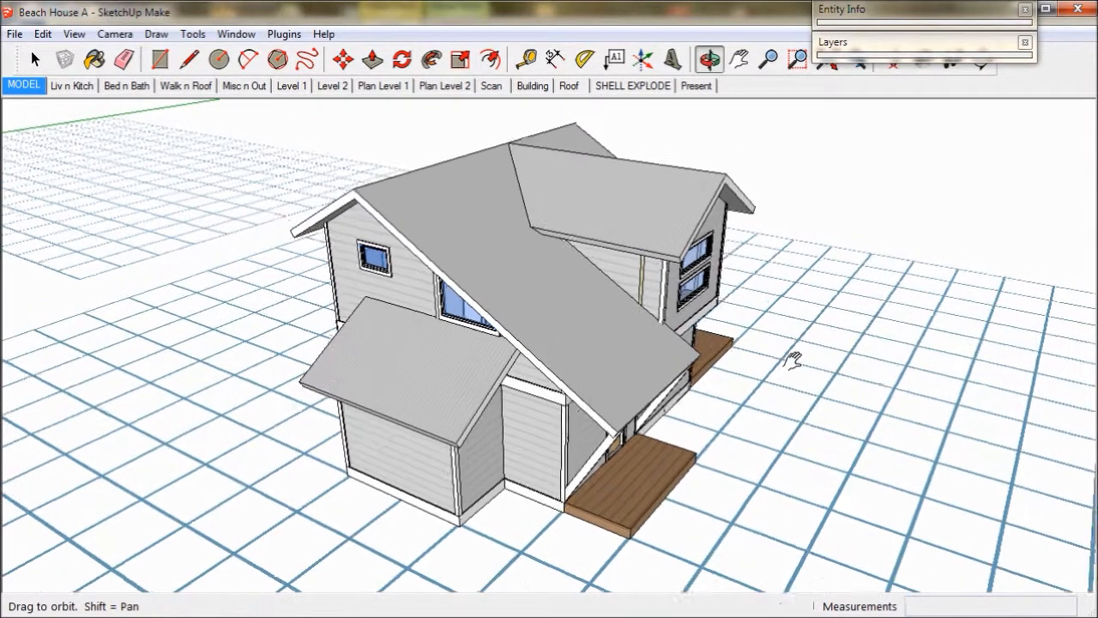
pyautogui.moveTo(793, 355); pyautogui.dragTo(759, 364)
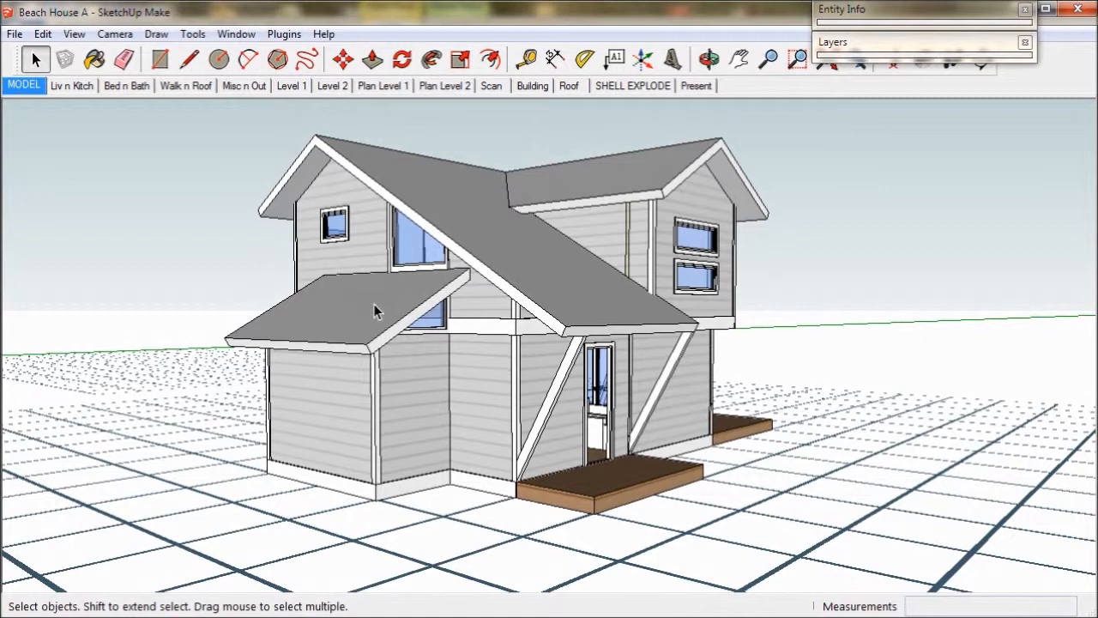
# - Show the Level 1 cutaway, then the Level 2 cutaway with bedrooms and bath
pyautogui.click(291, 86)
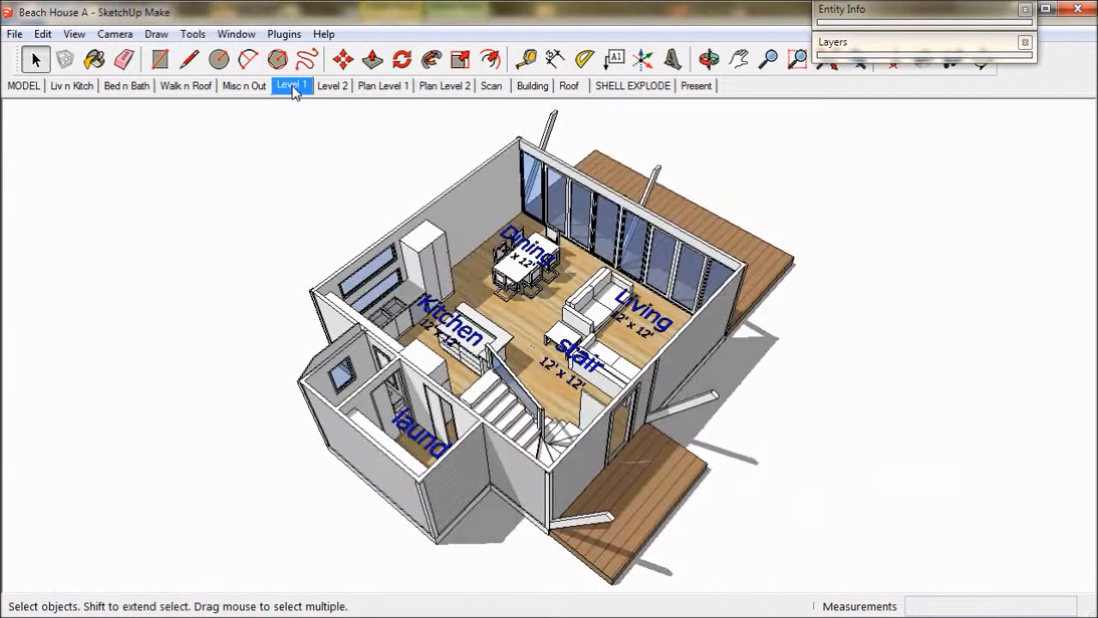
pyautogui.click(710, 58)
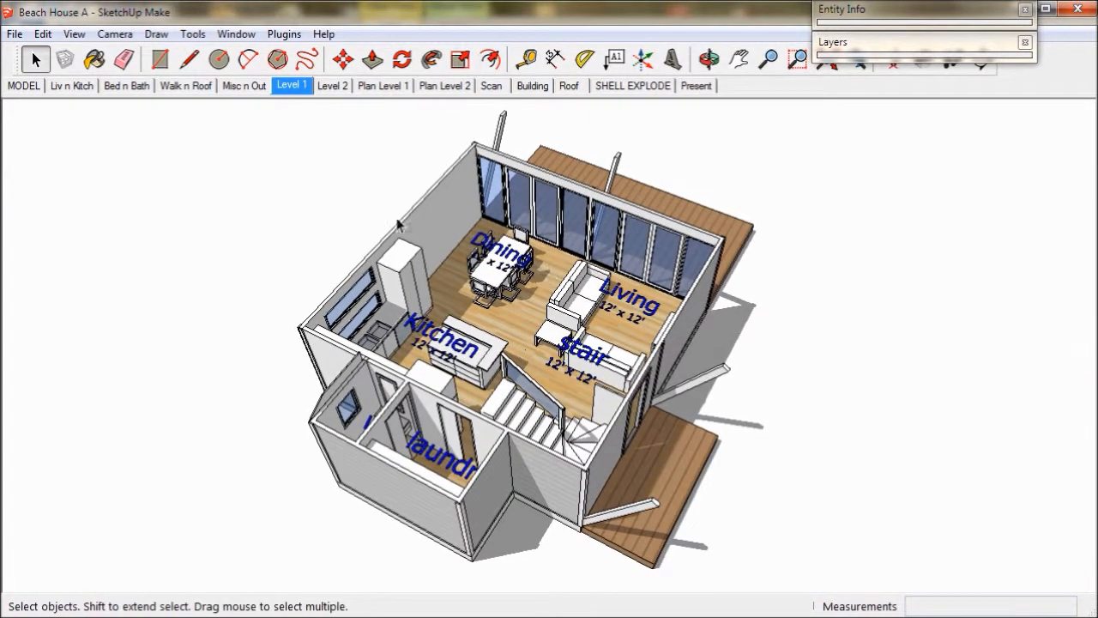
pyautogui.click(333, 86)
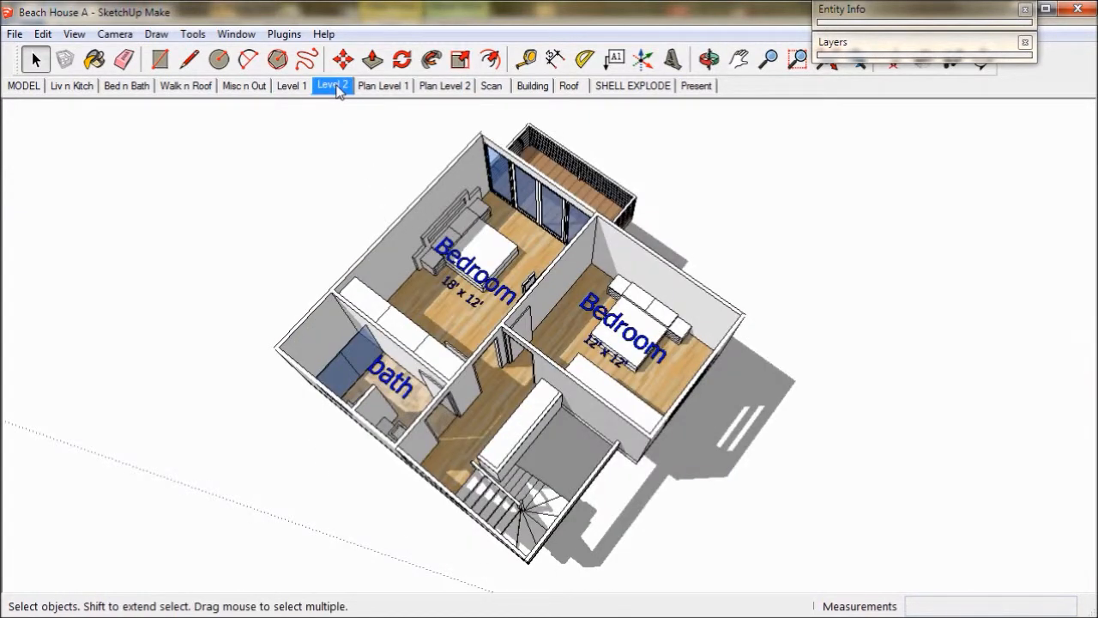
pyautogui.moveTo(385, 86)
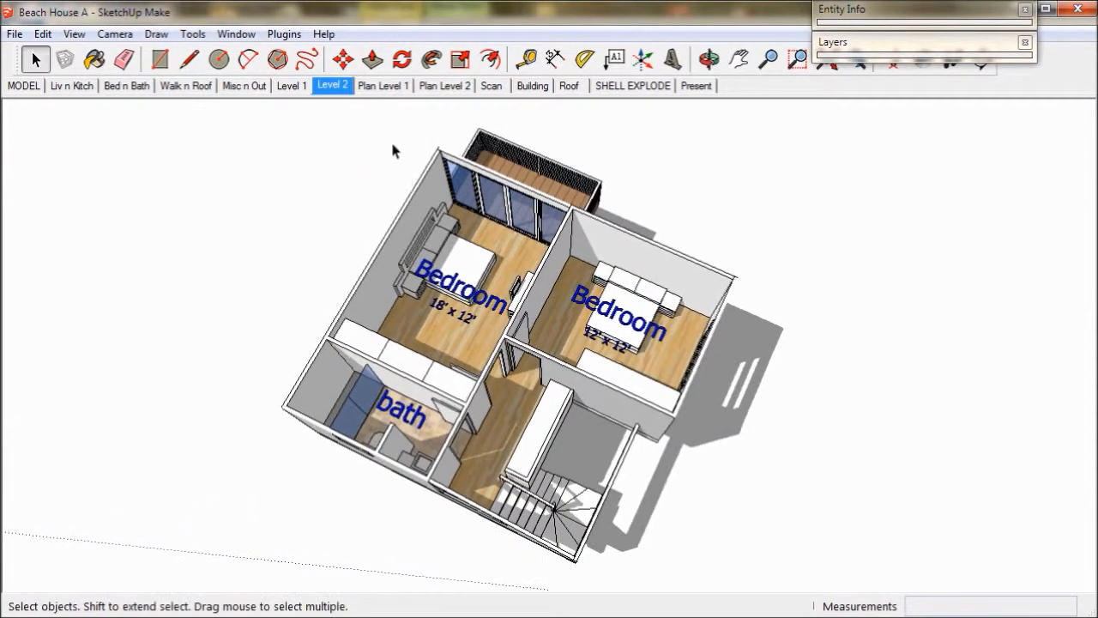
# - View the Plan Level 1 and Plan Level 2 top-down plans, then the Roof scene alone
pyautogui.click(385, 86)
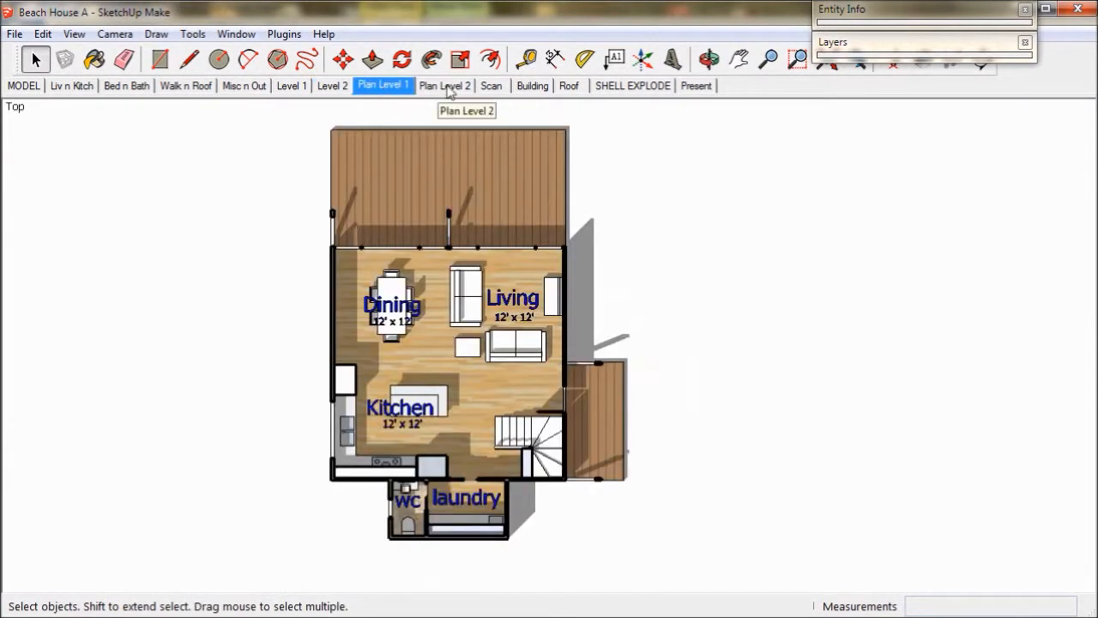
pyautogui.click(444, 86)
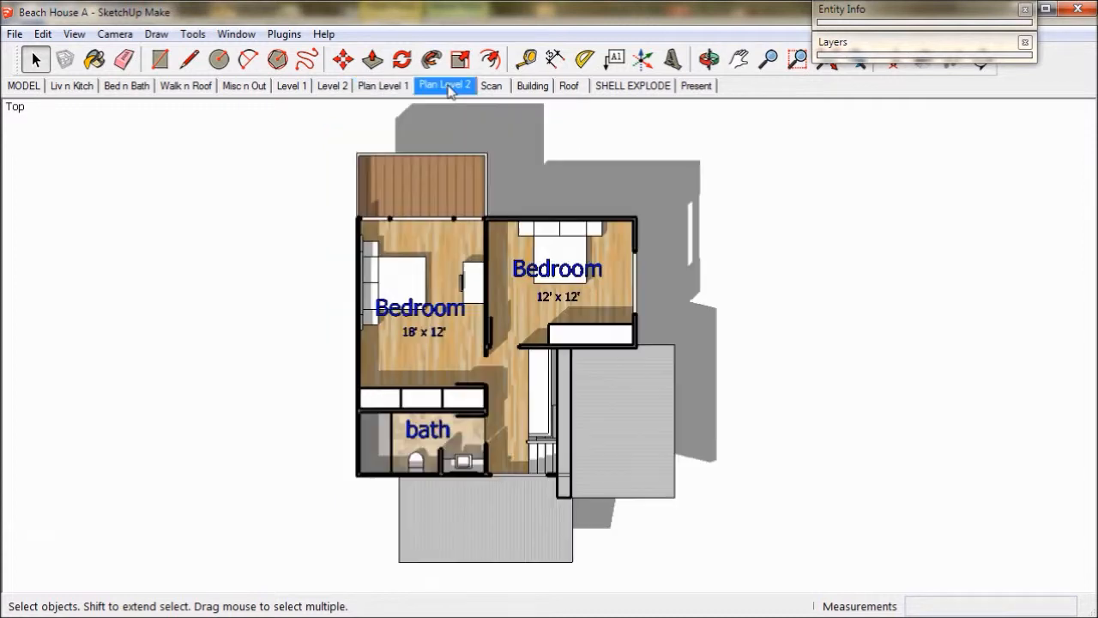
pyautogui.moveTo(577, 97)
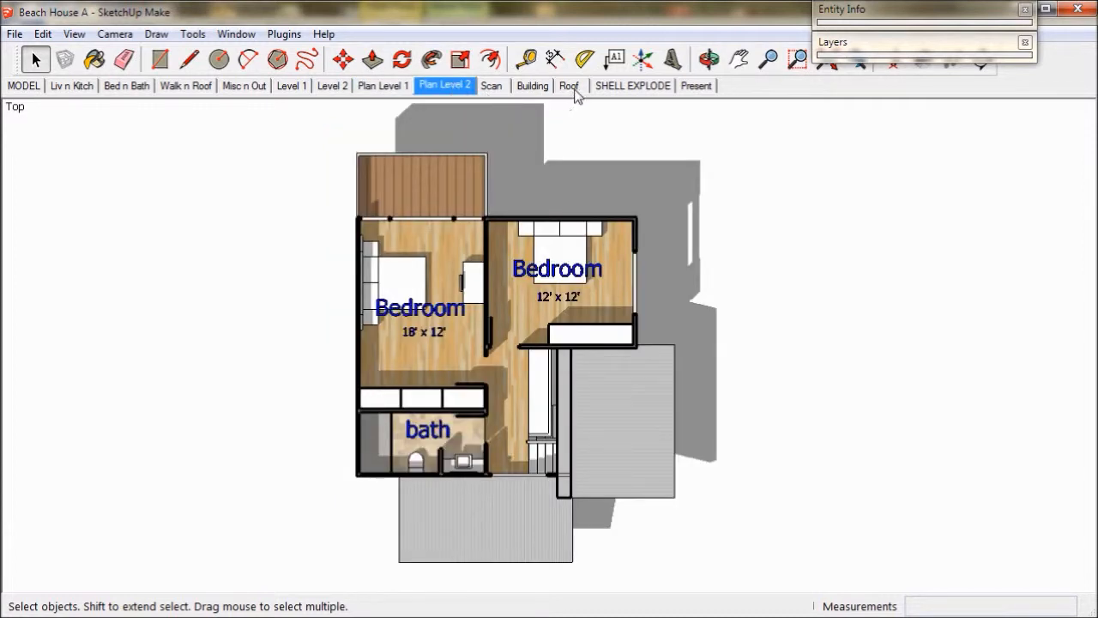
pyautogui.moveTo(575, 95)
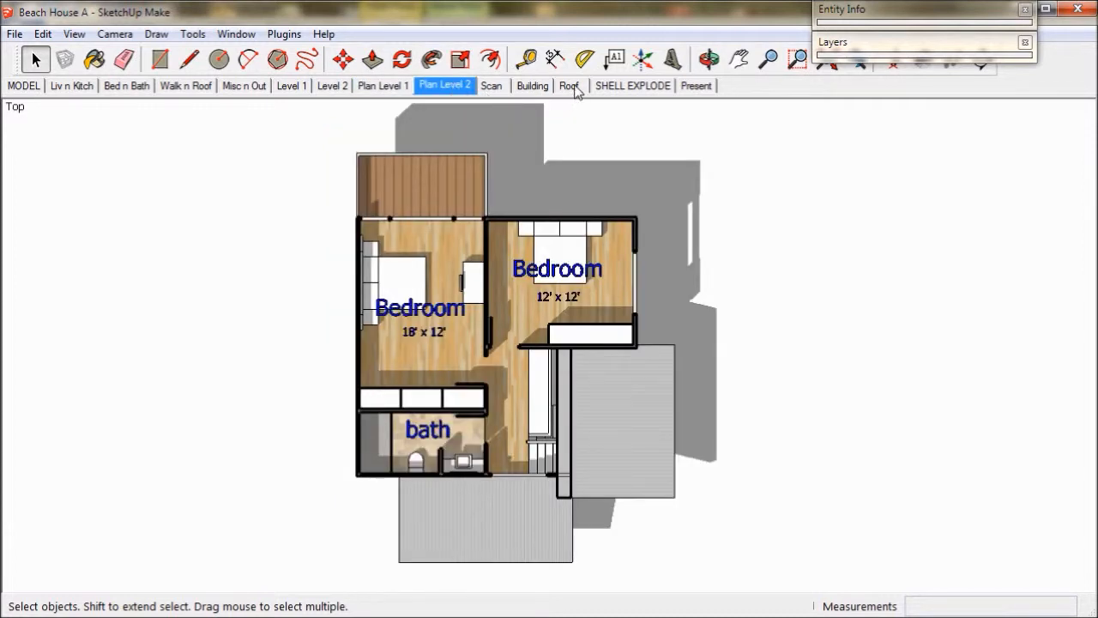
pyautogui.click(570, 85)
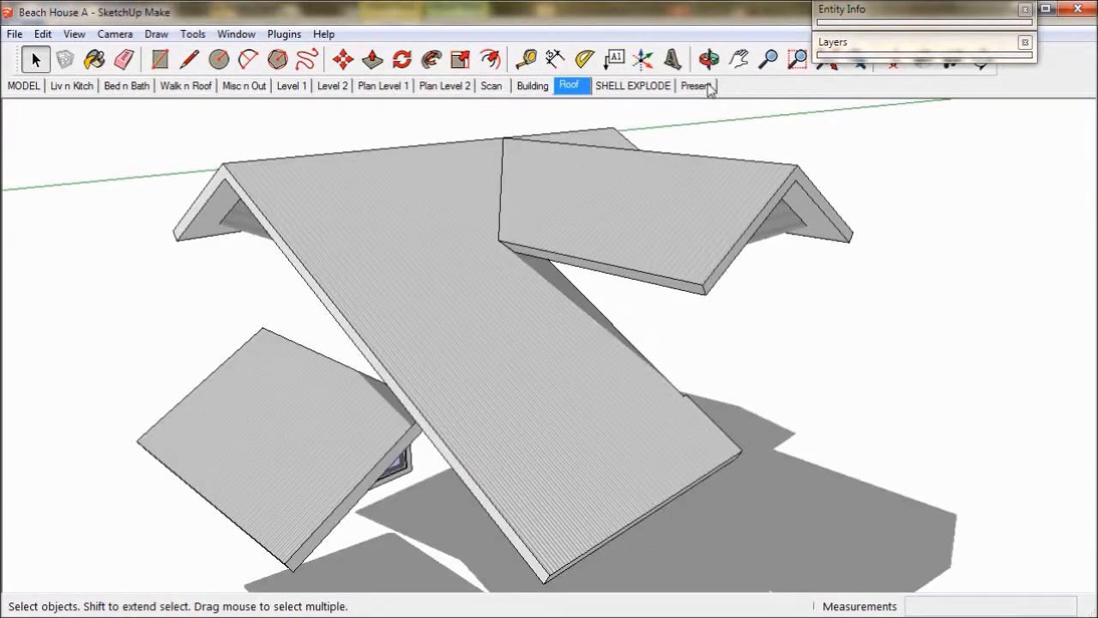
# - In the Liv n Kitch scene, enter the living room module's glass door group to inspect it
pyautogui.click(697, 86)
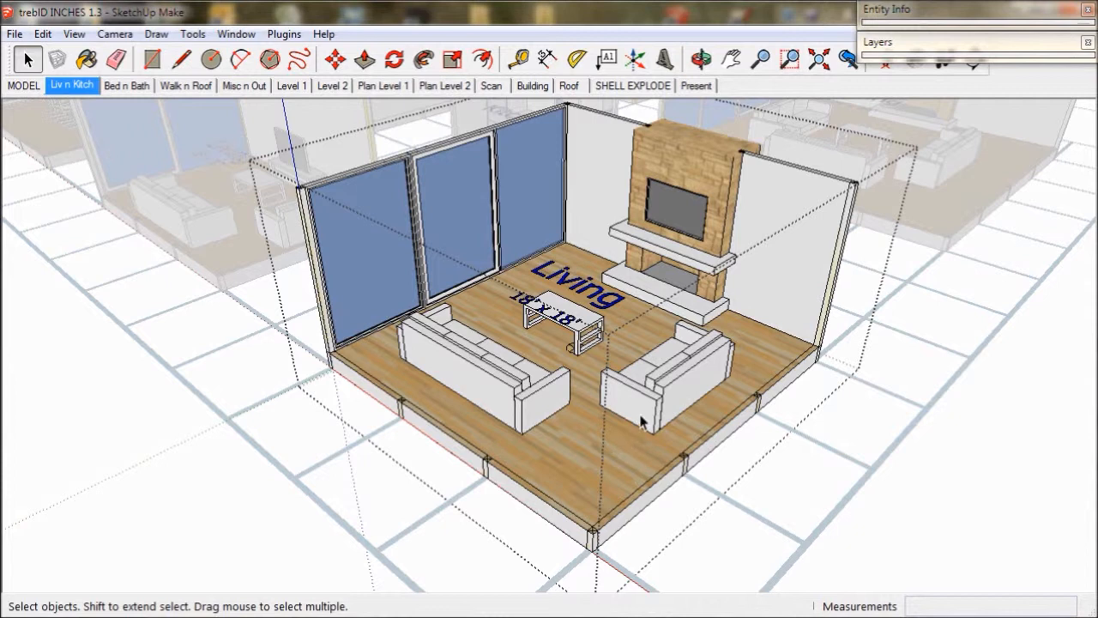
pyautogui.click(580, 283)
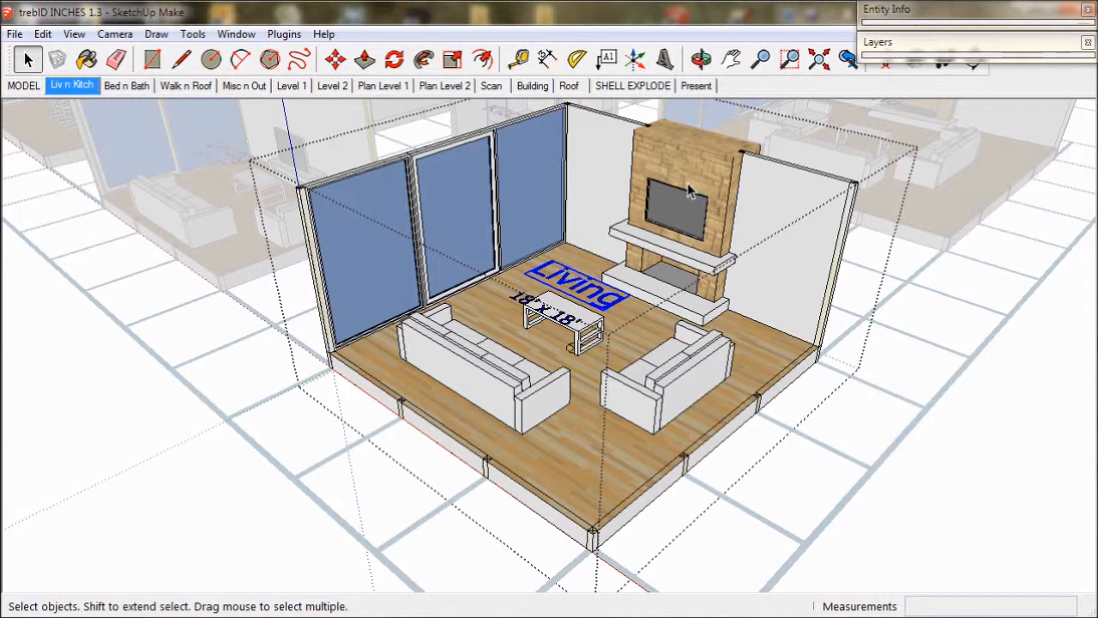
pyautogui.click(678, 206)
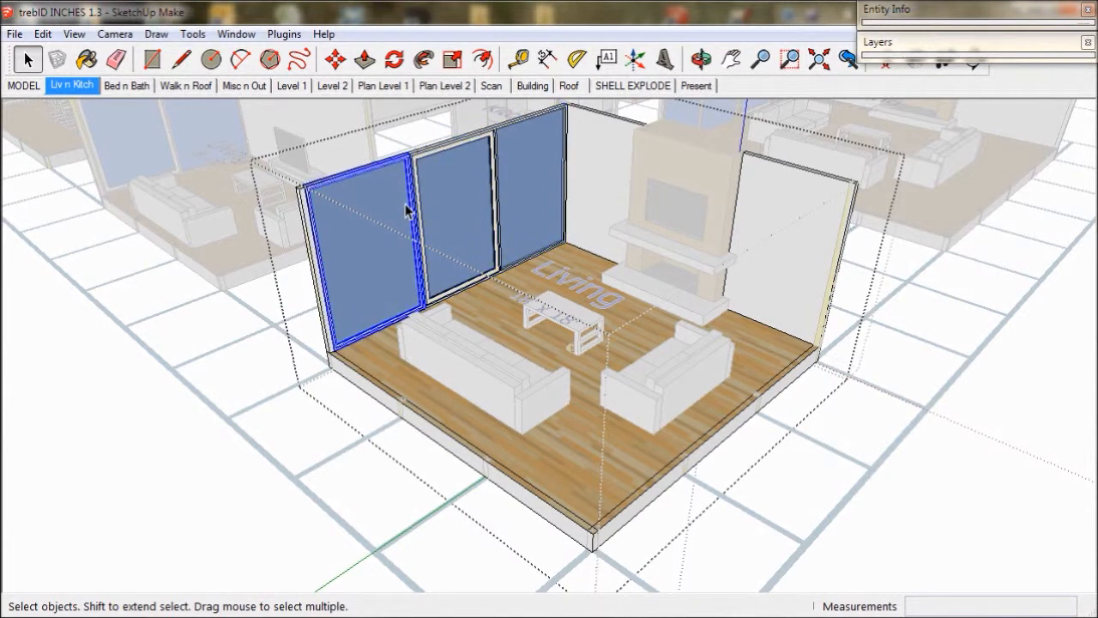
pyautogui.moveTo(906, 315)
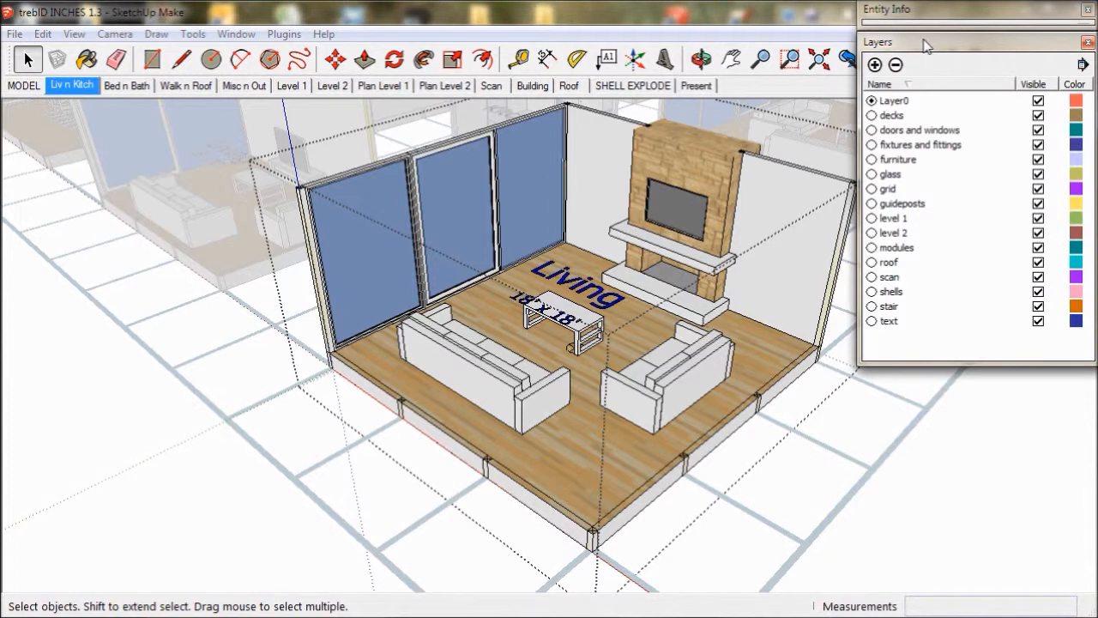
pyautogui.moveTo(1021, 230)
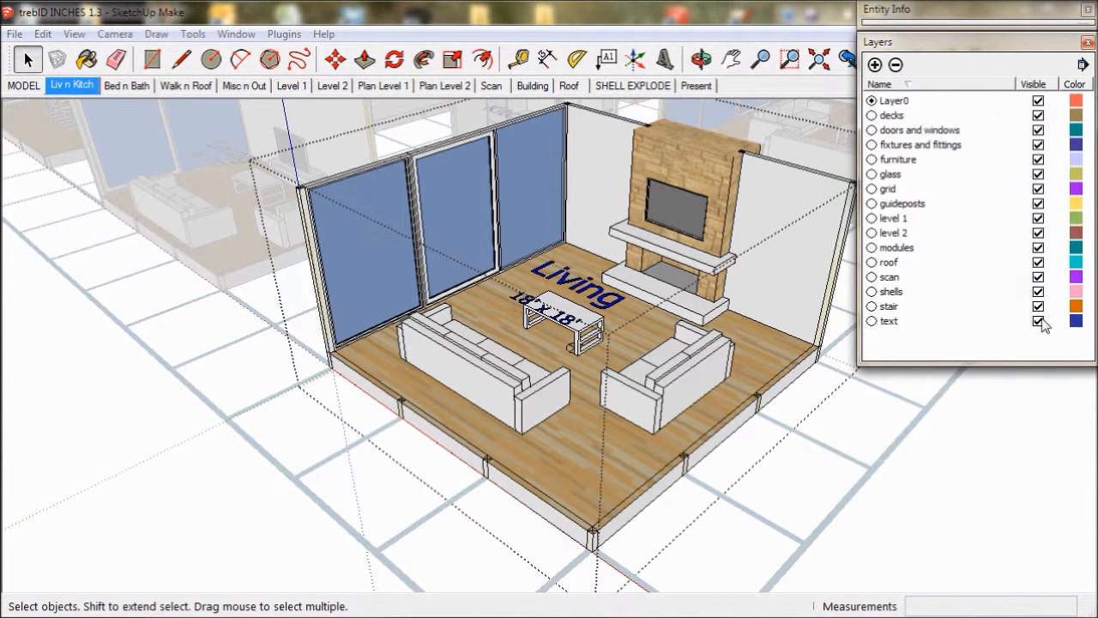
# - Toggle the text, furniture and shells layers' visibility in the Layers tray
pyautogui.click(1038, 321)
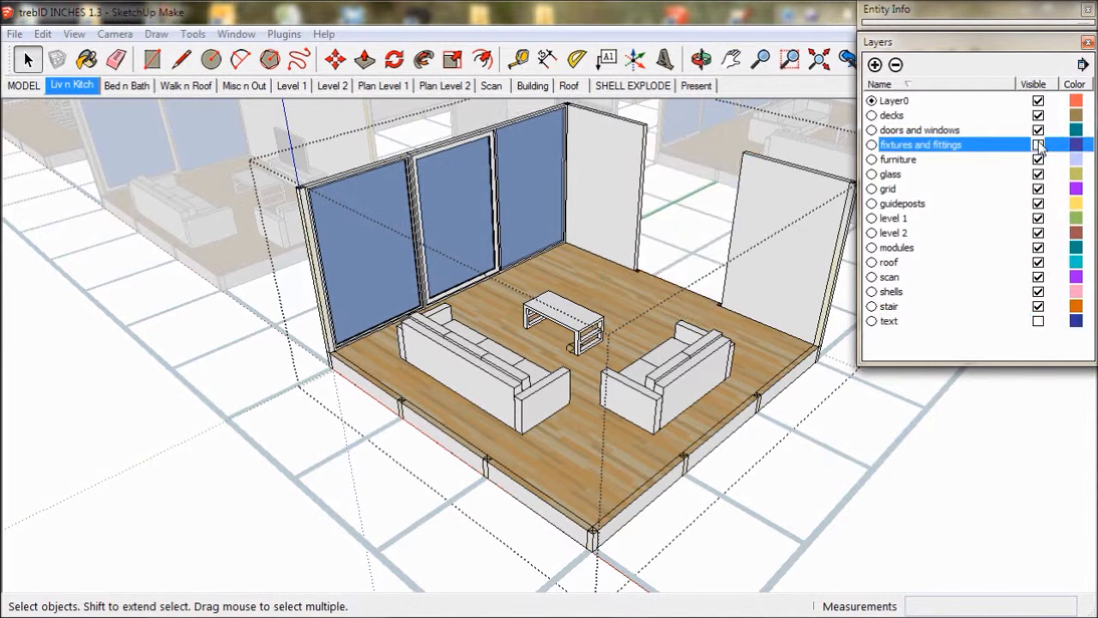
pyautogui.click(1039, 144)
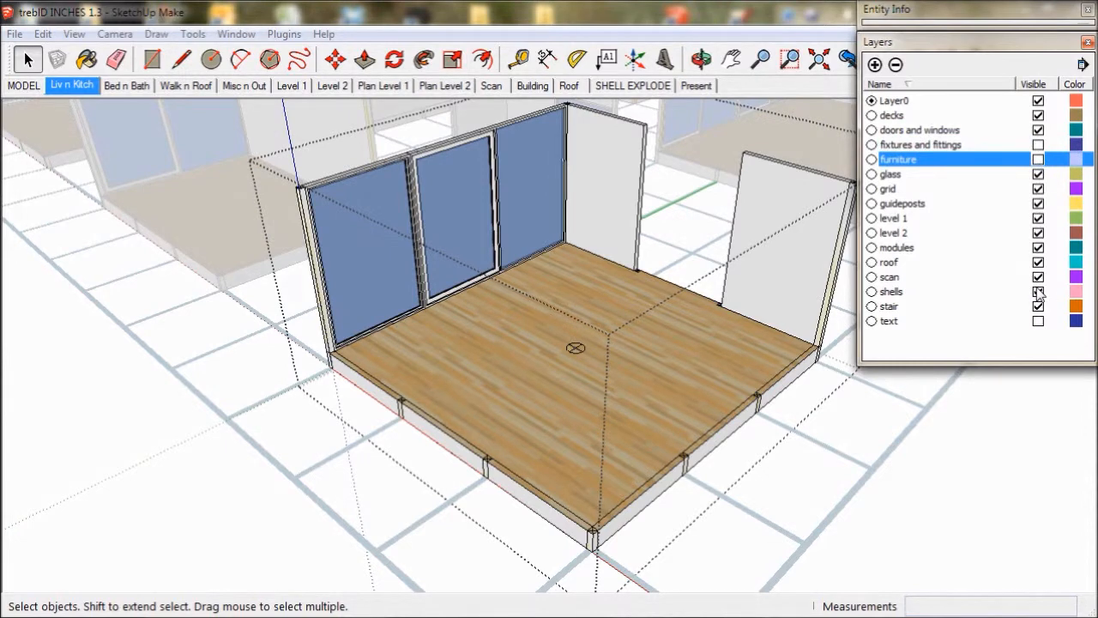
pyautogui.click(1038, 292)
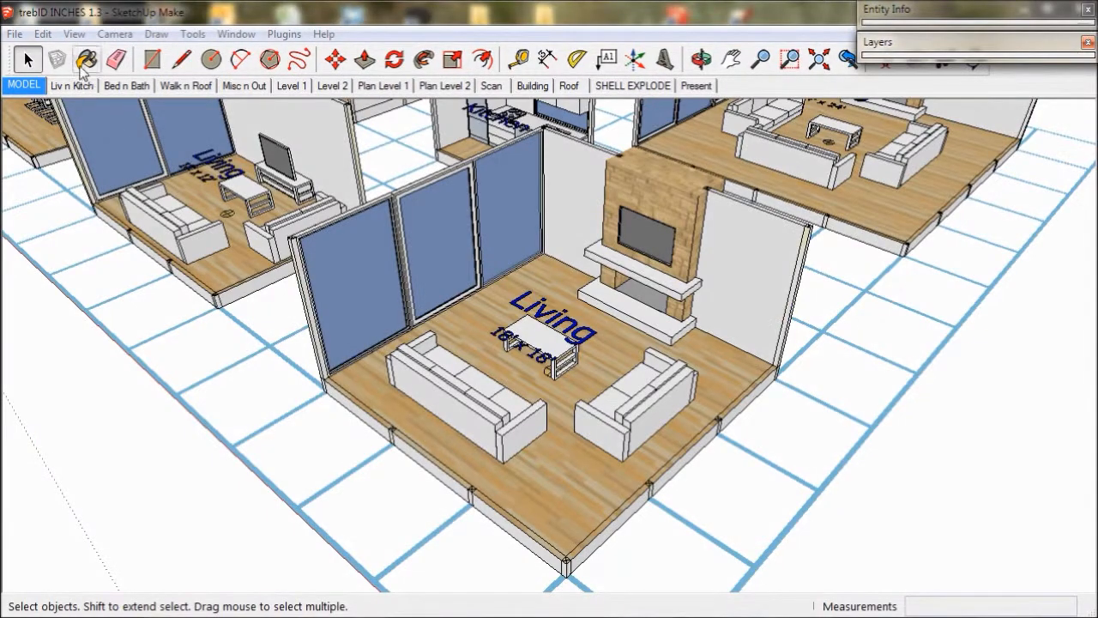
pyautogui.click(74, 34)
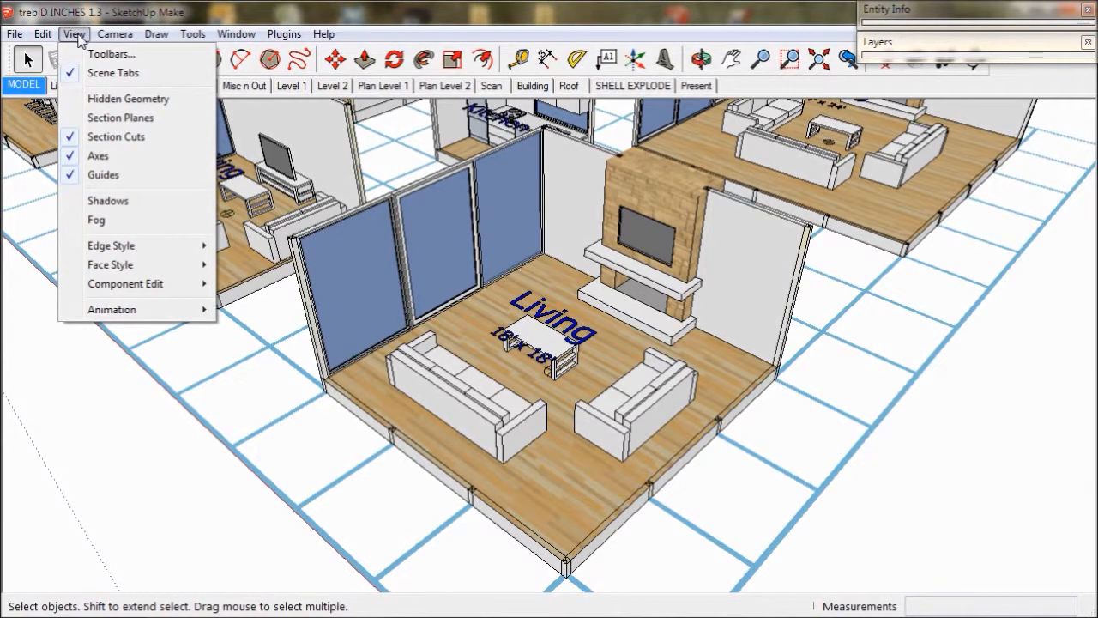
pyautogui.moveTo(110, 54)
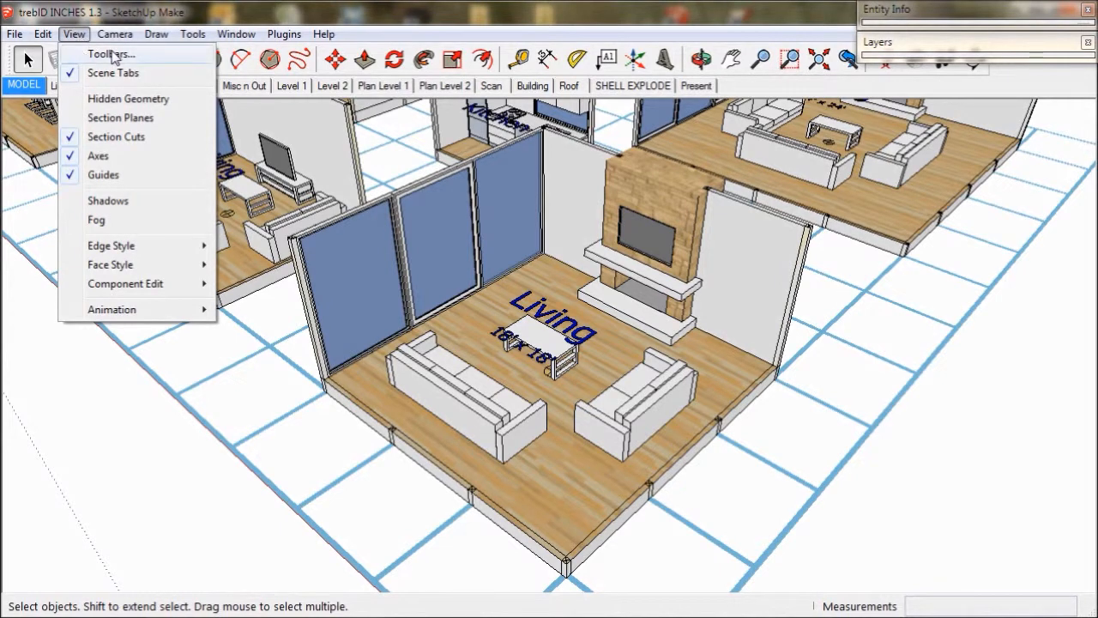
pyautogui.click(110, 53)
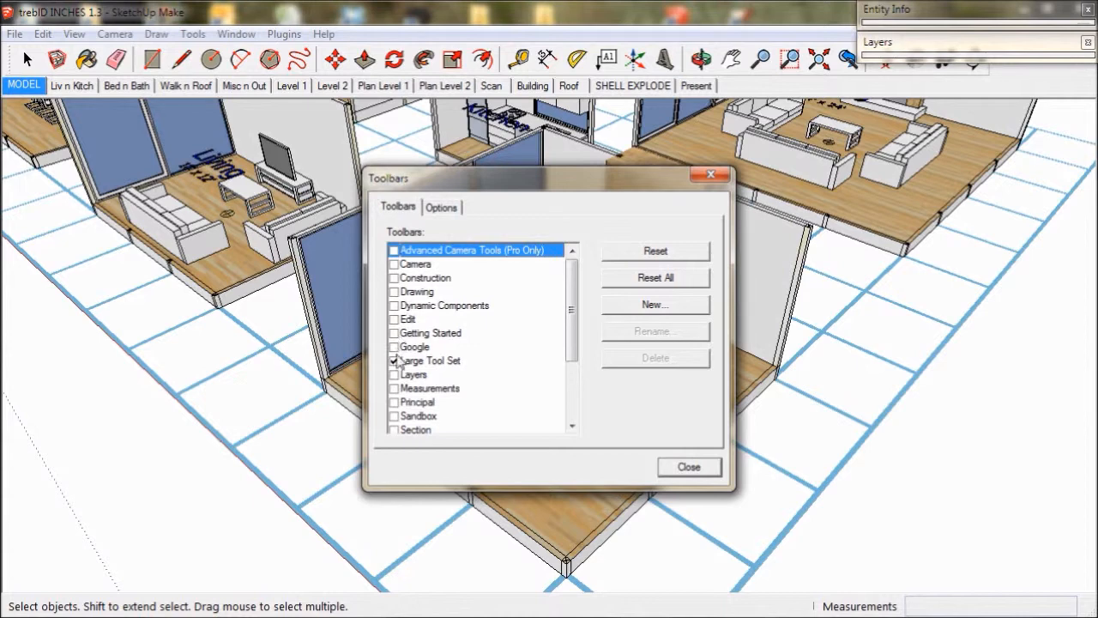
pyautogui.click(688, 467)
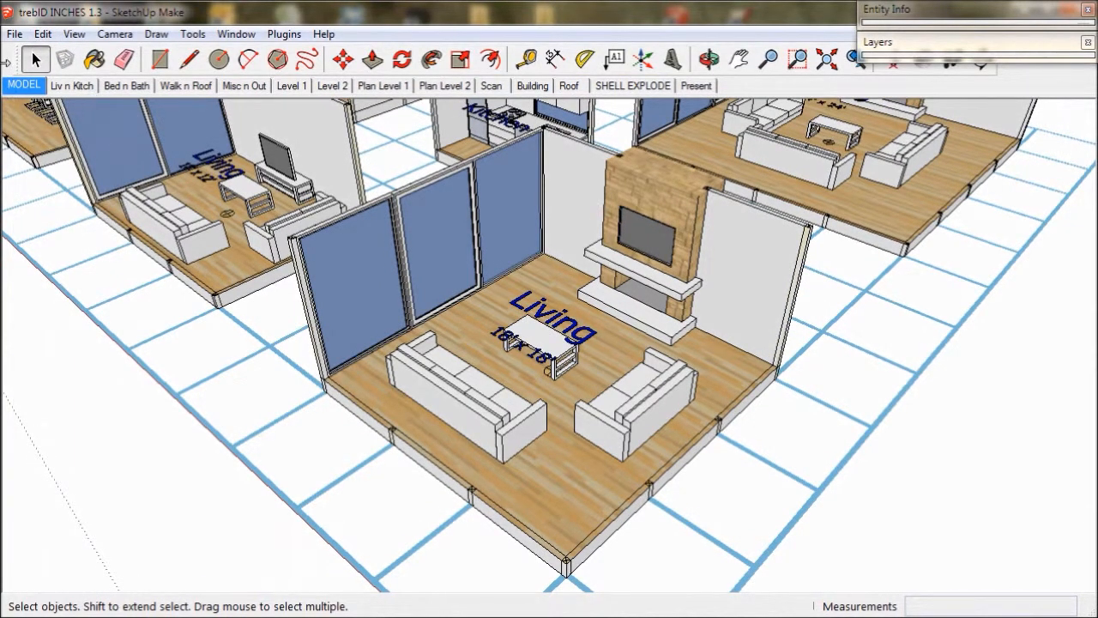
pyautogui.moveTo(535, 195)
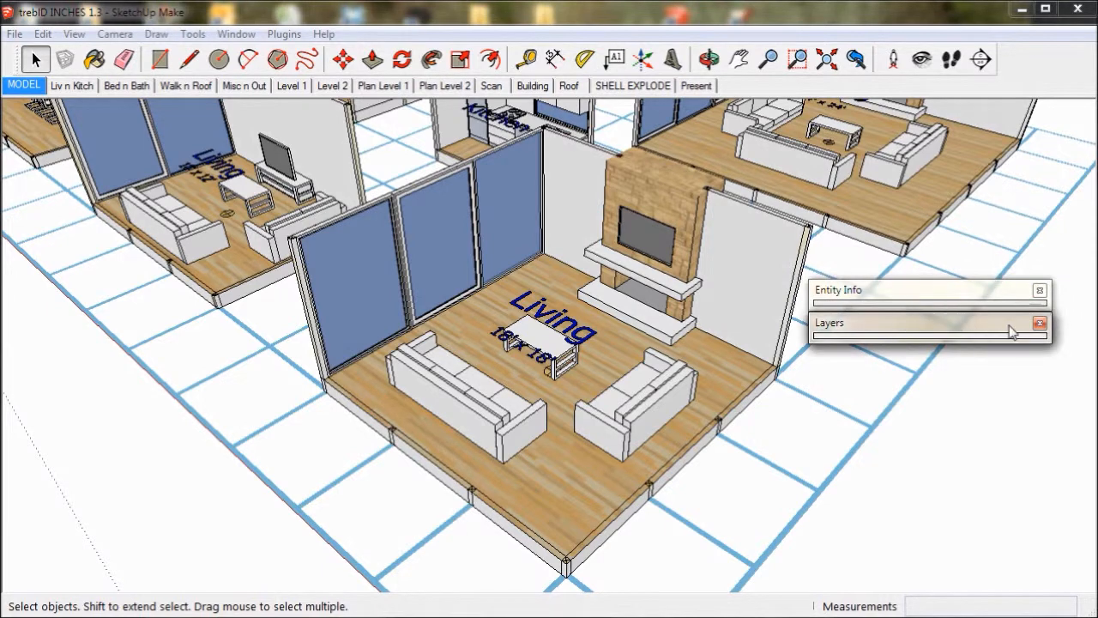
pyautogui.click(1039, 322)
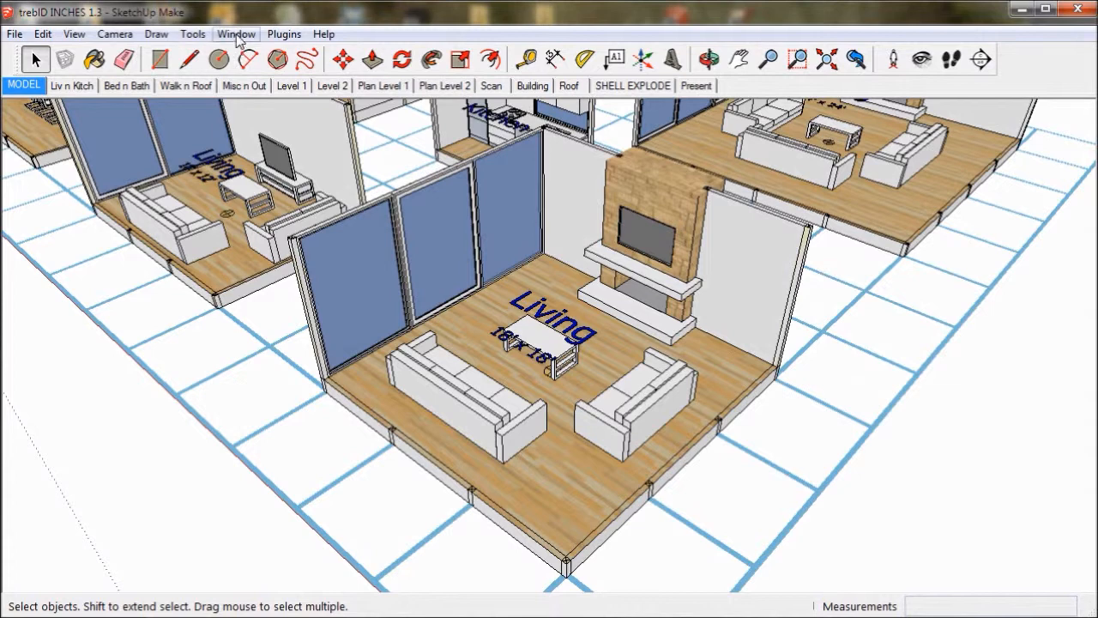
pyautogui.click(237, 34)
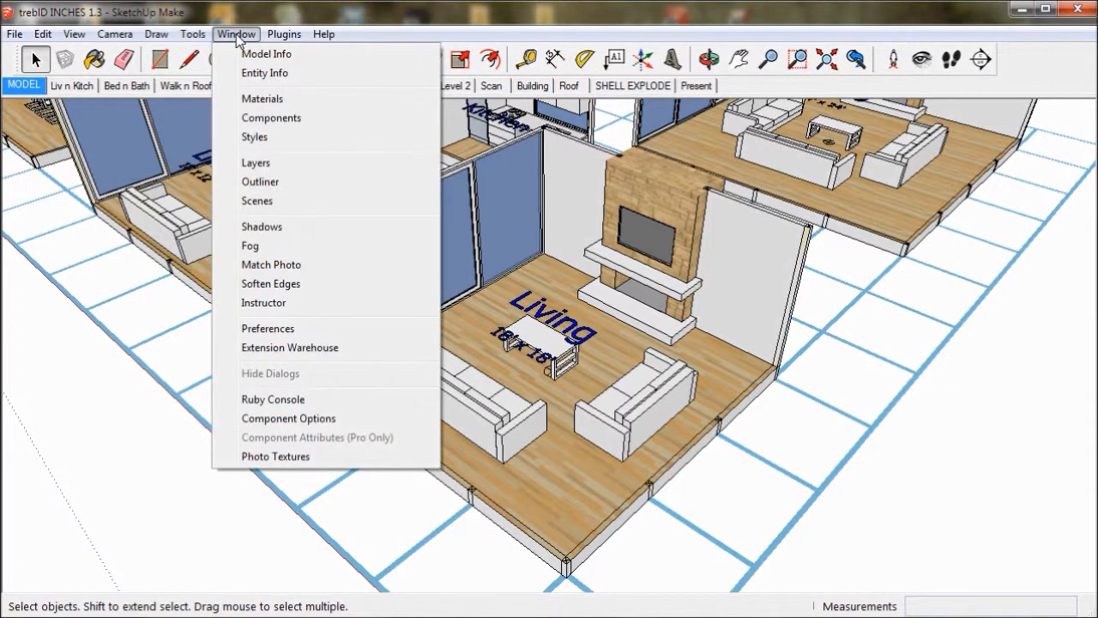
pyautogui.click(265, 72)
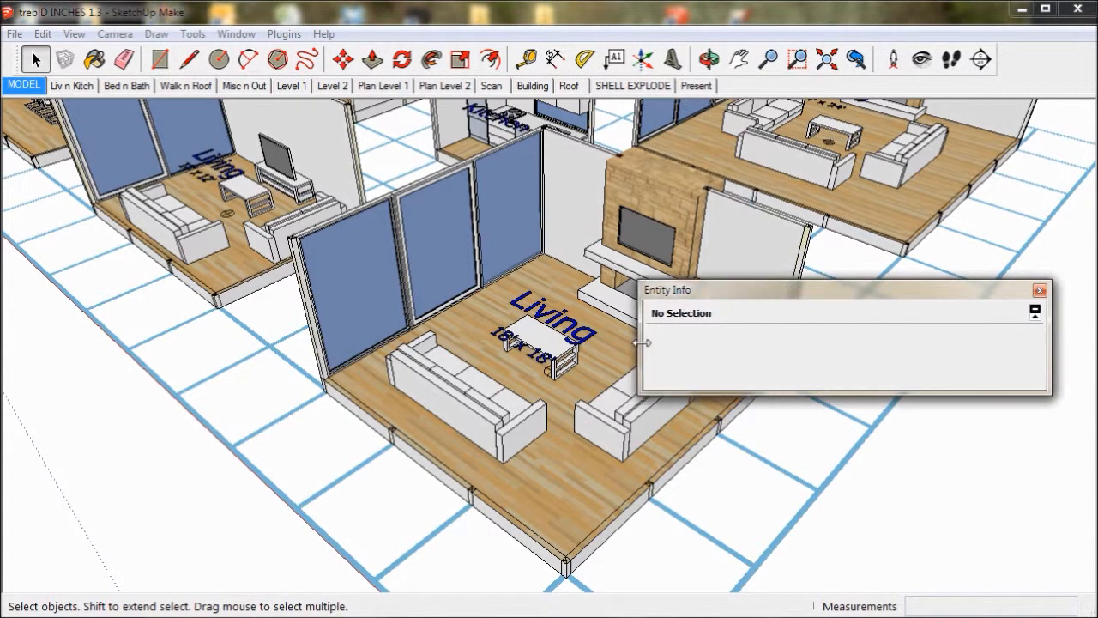
pyautogui.moveTo(668, 288); pyautogui.dragTo(813, 289)
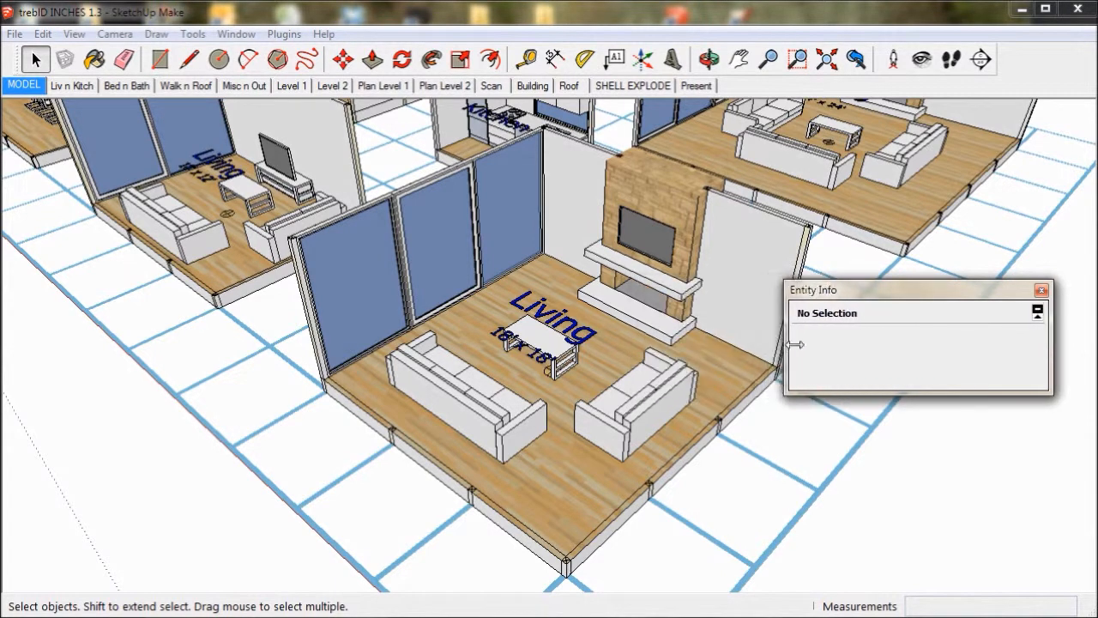
pyautogui.moveTo(810, 289); pyautogui.dragTo(875, 65)
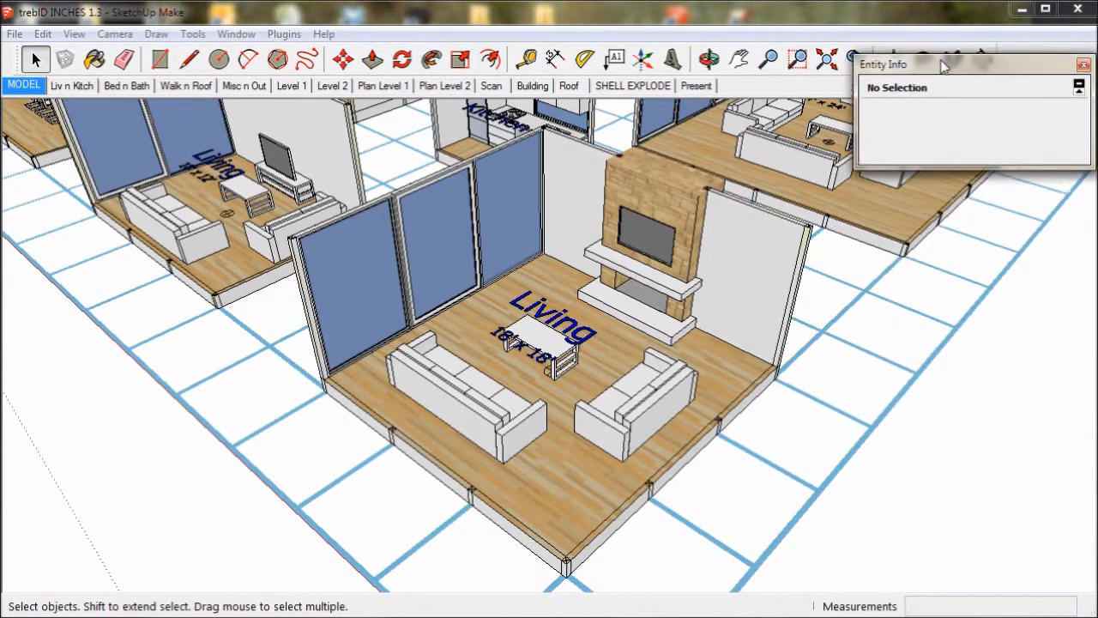
pyautogui.moveTo(883, 65); pyautogui.dragTo(884, 9)
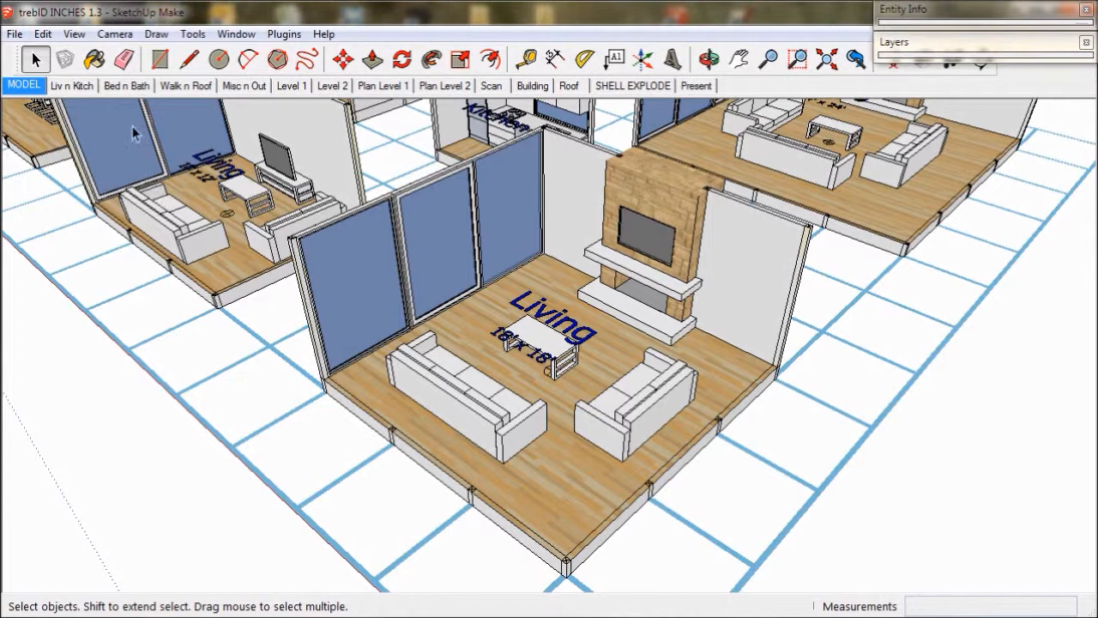
# - Cycle the Liv n Kitch, Bed n Bath and Walk n Roof scenes twice, ending on Walk n Roof
pyautogui.click(72, 86)
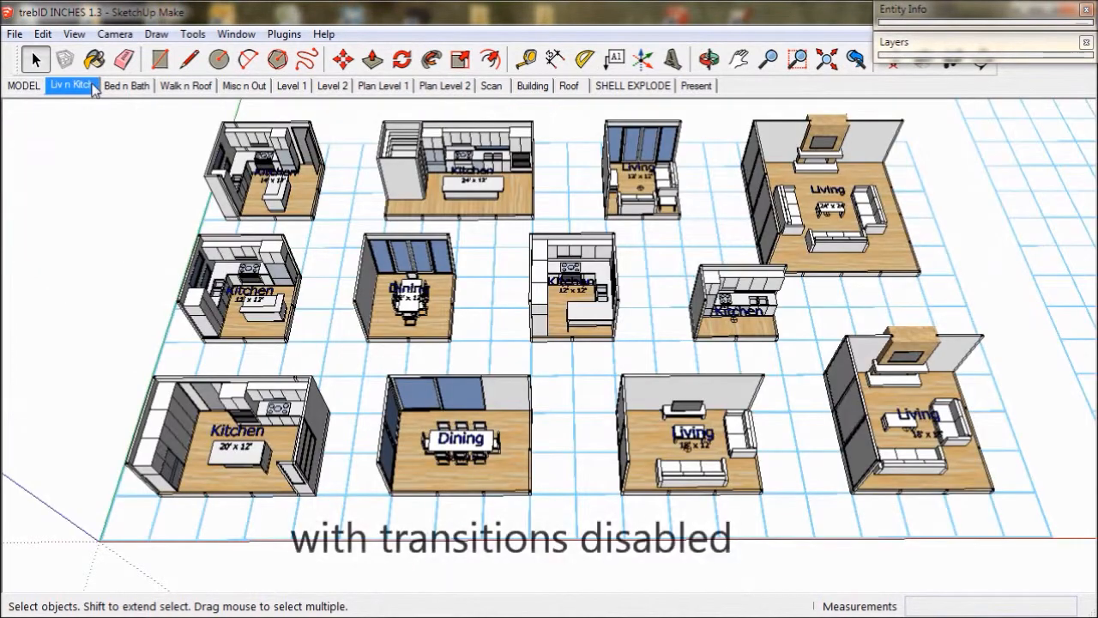
pyautogui.click(127, 86)
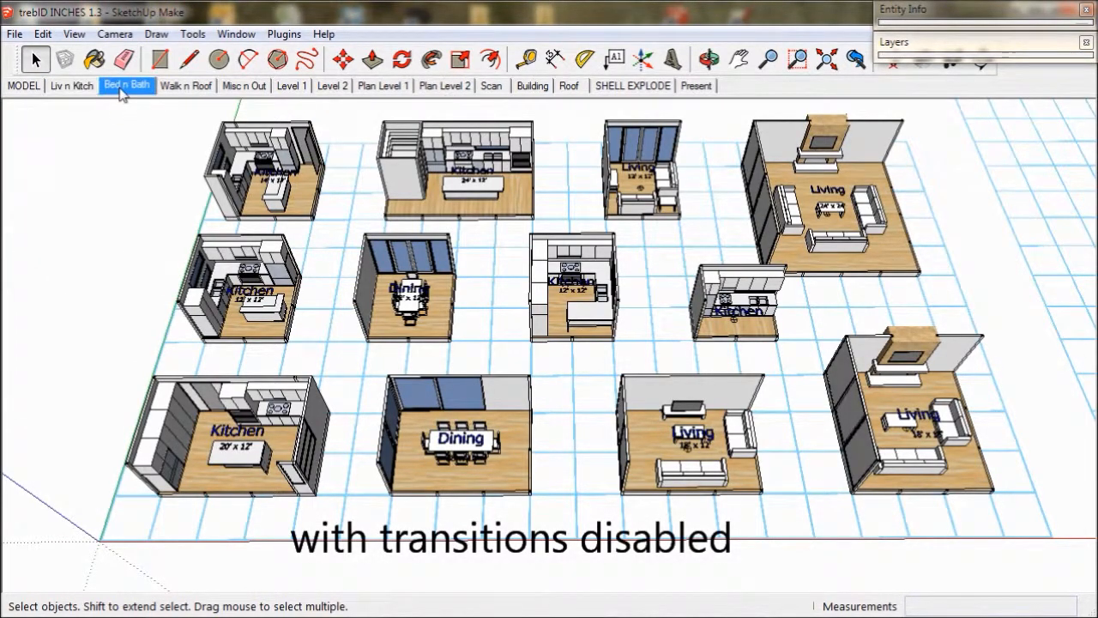
pyautogui.click(186, 85)
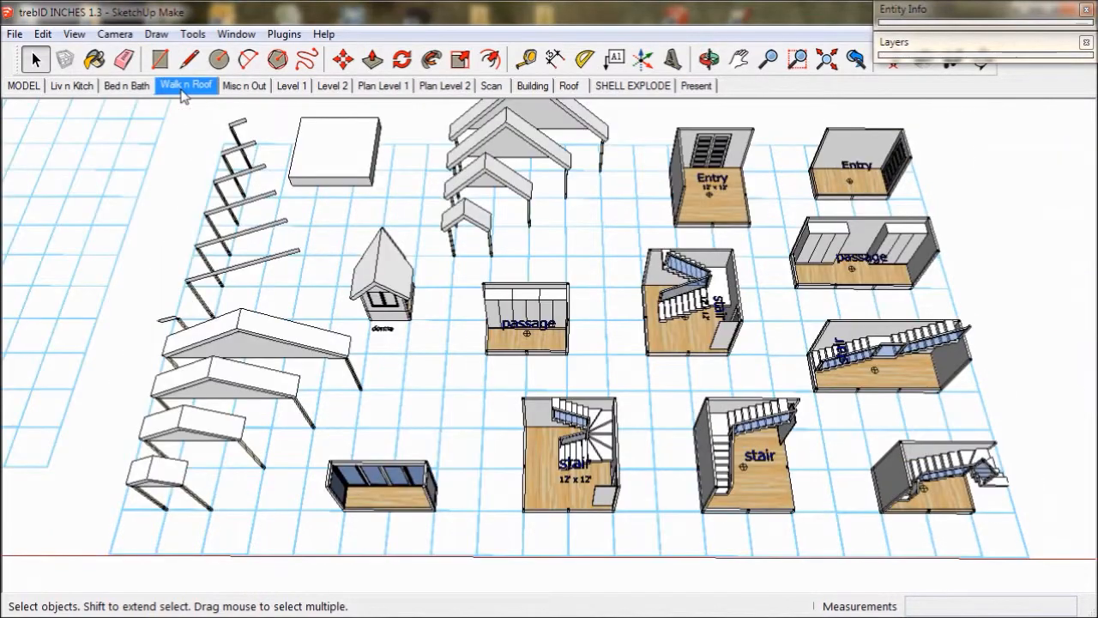
pyautogui.click(72, 86)
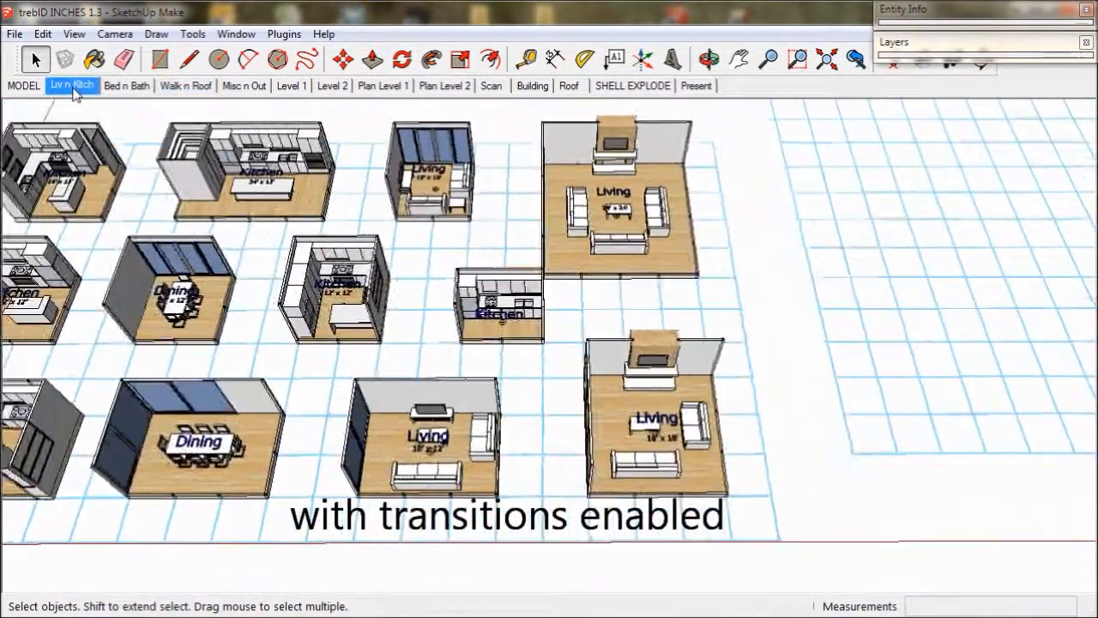
pyautogui.click(127, 85)
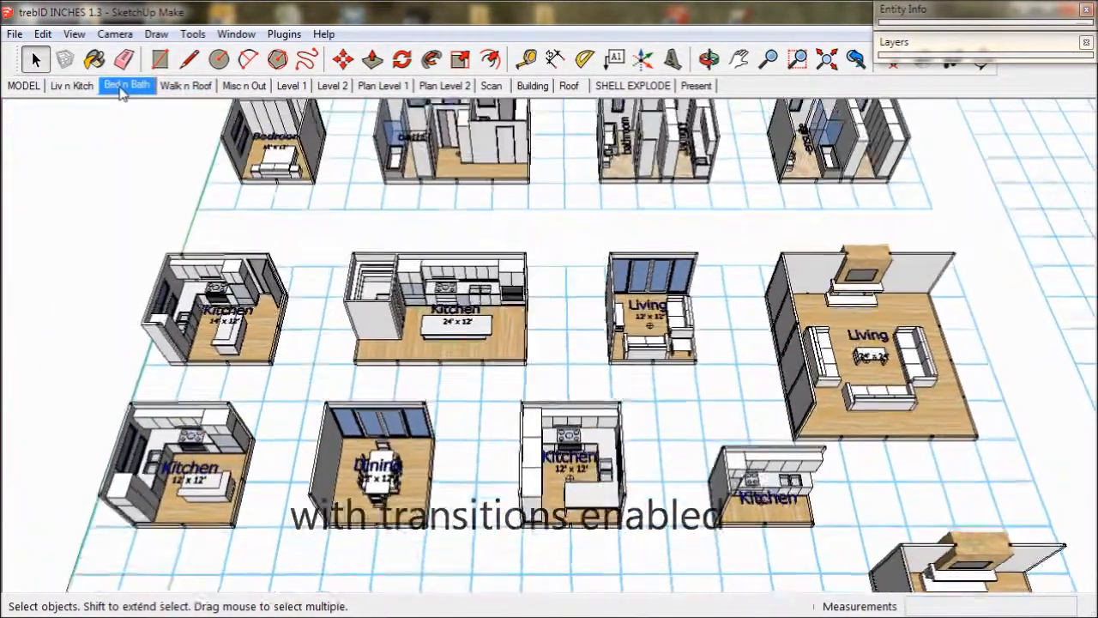
pyautogui.click(127, 86)
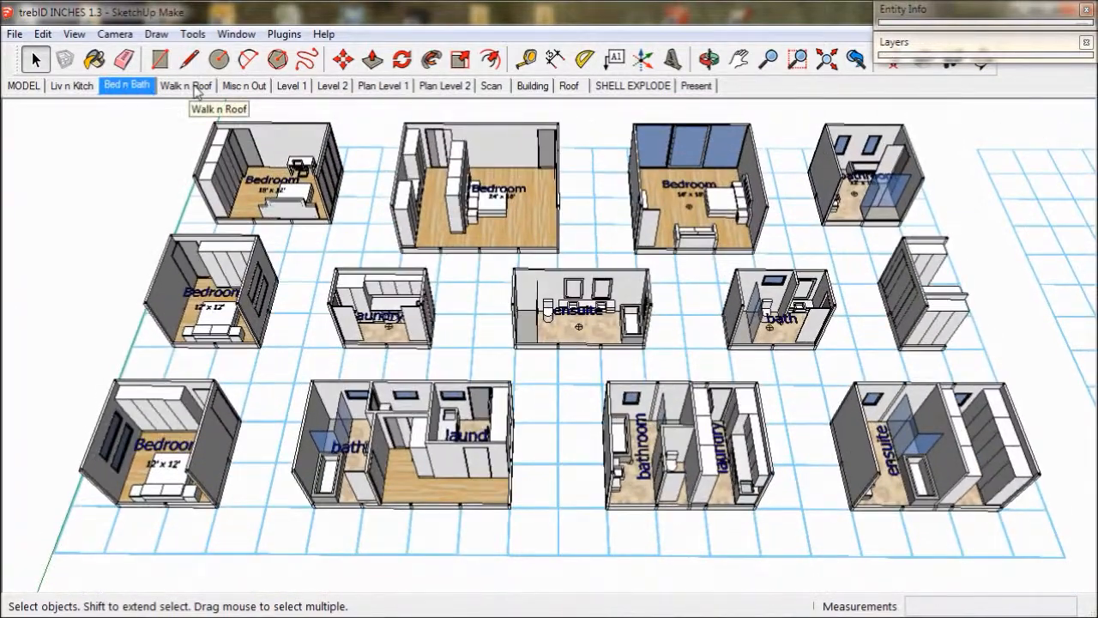
pyautogui.click(186, 86)
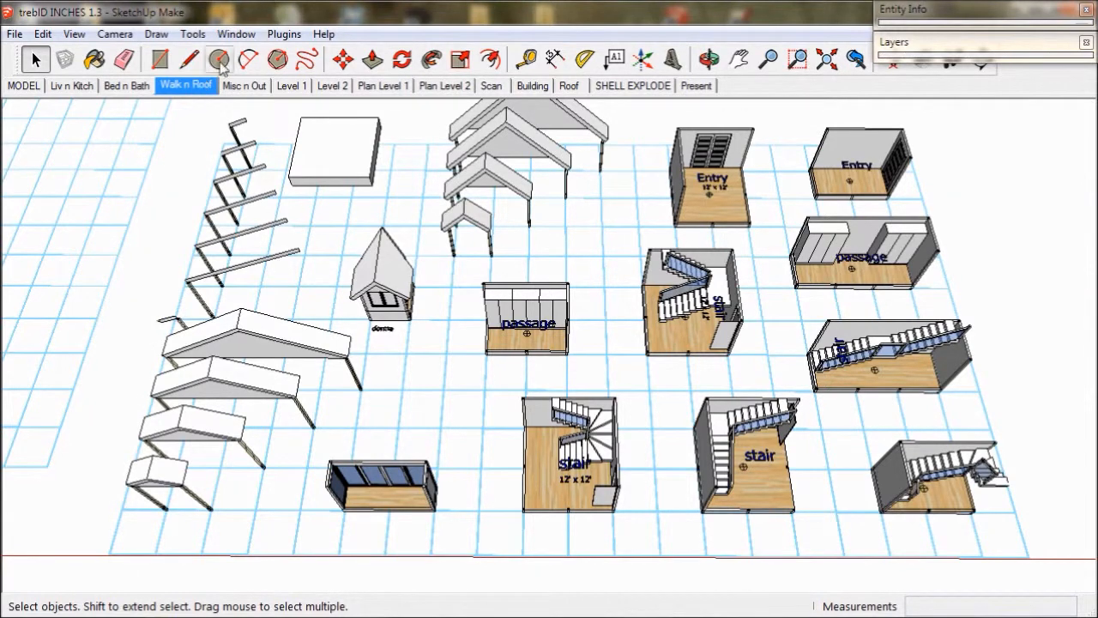
# - Disable Enable scene transitions in Model Info > Animation and close the dialog
pyautogui.click(237, 34)
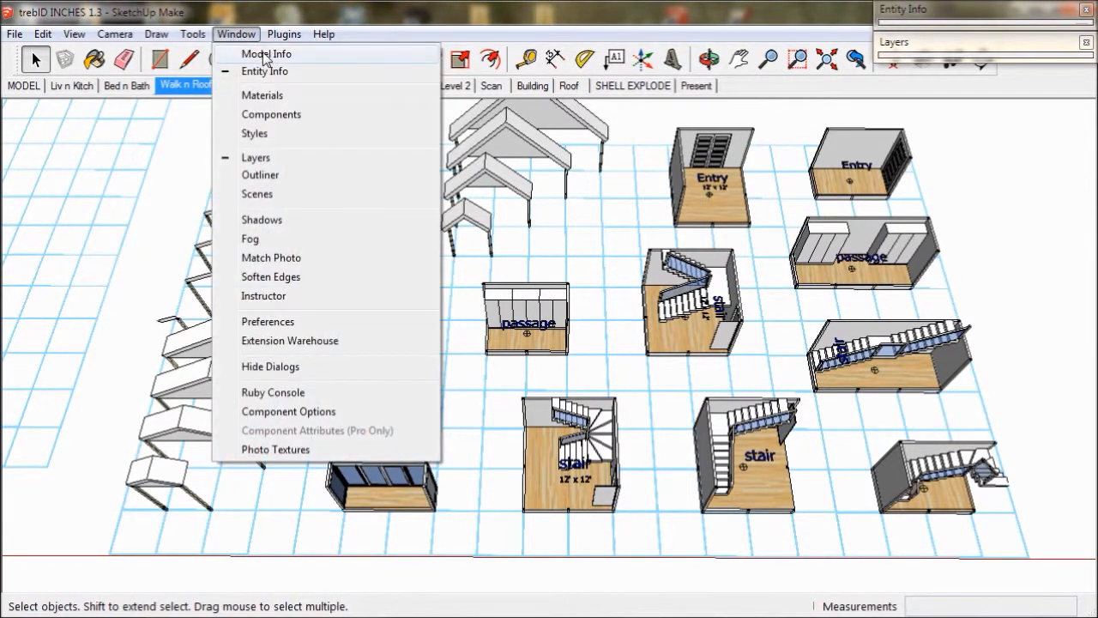
pyautogui.click(264, 54)
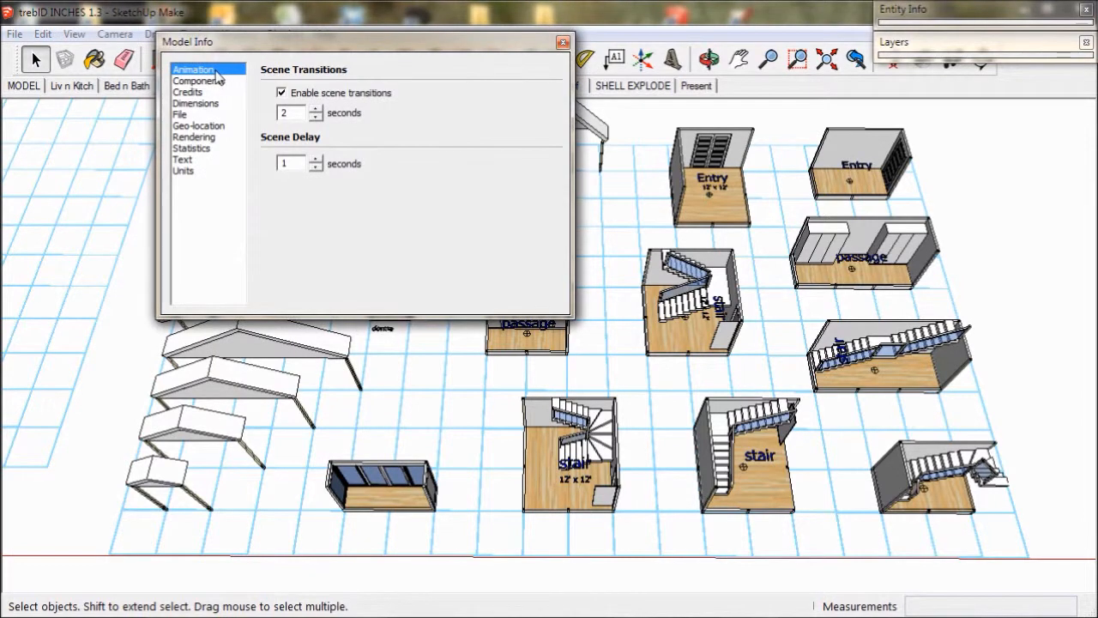
pyautogui.click(282, 93)
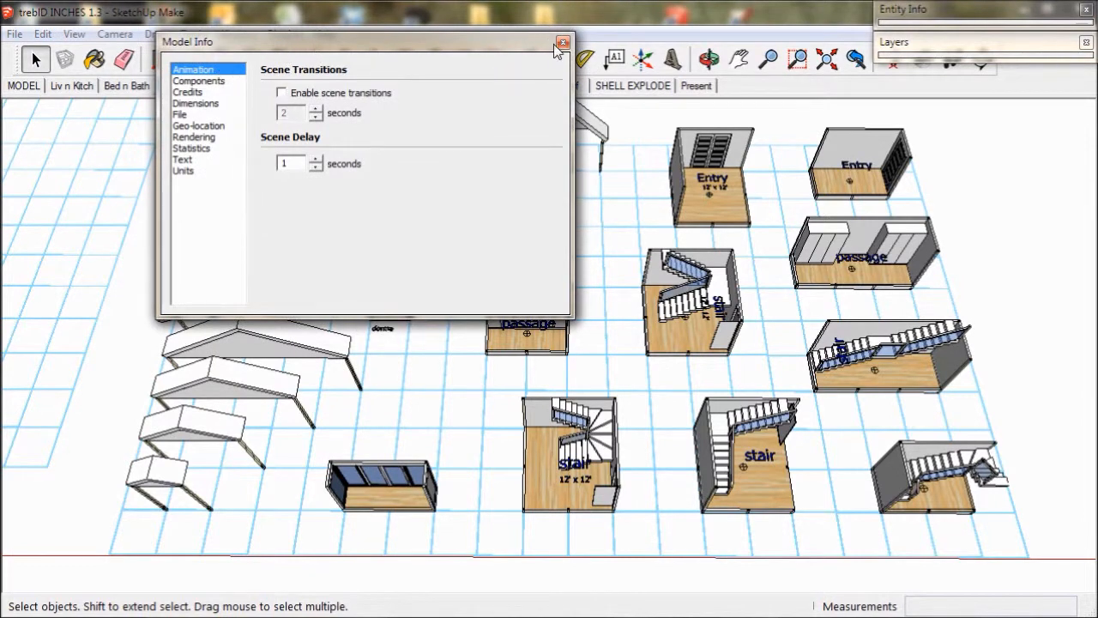
pyautogui.click(563, 43)
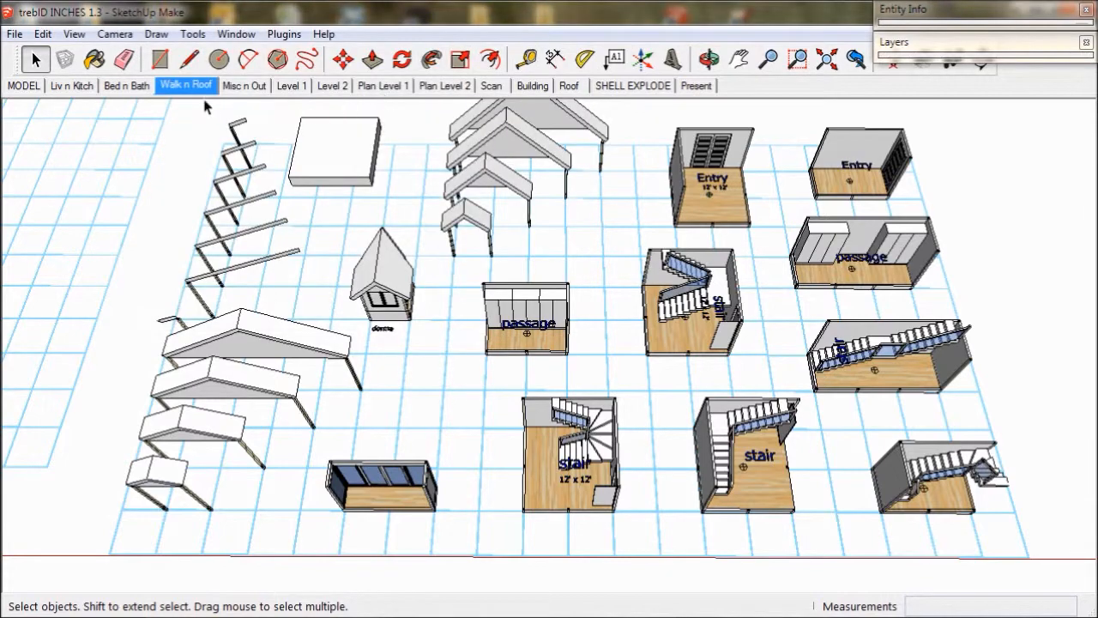
# - Switch to Bed n Bath, then Liv n Kitch, now without animated transitions
pyautogui.click(127, 86)
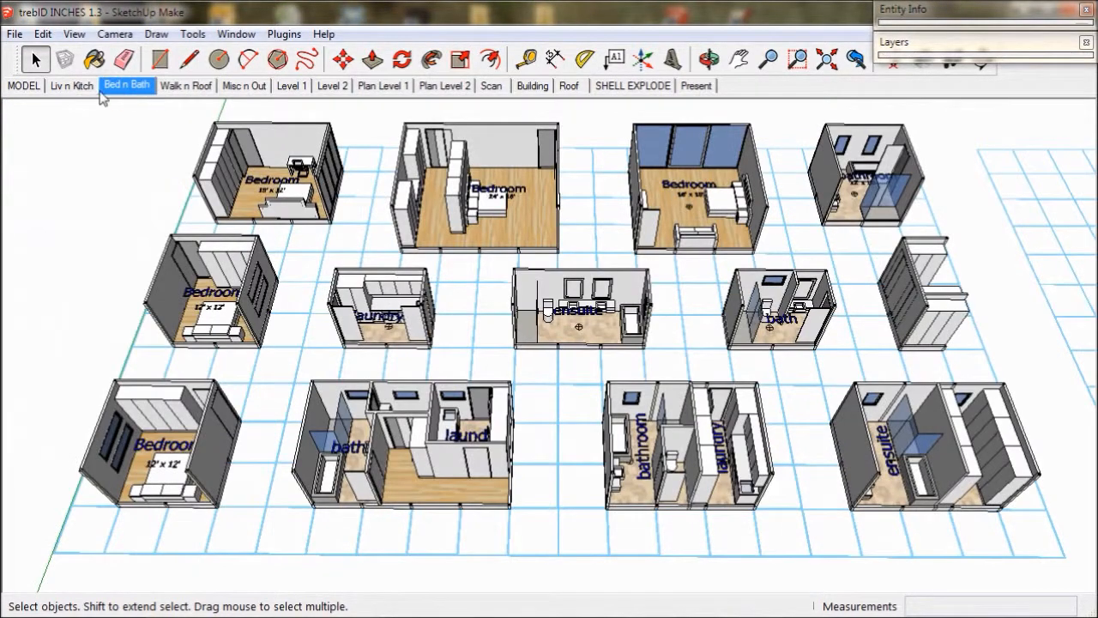
pyautogui.click(72, 86)
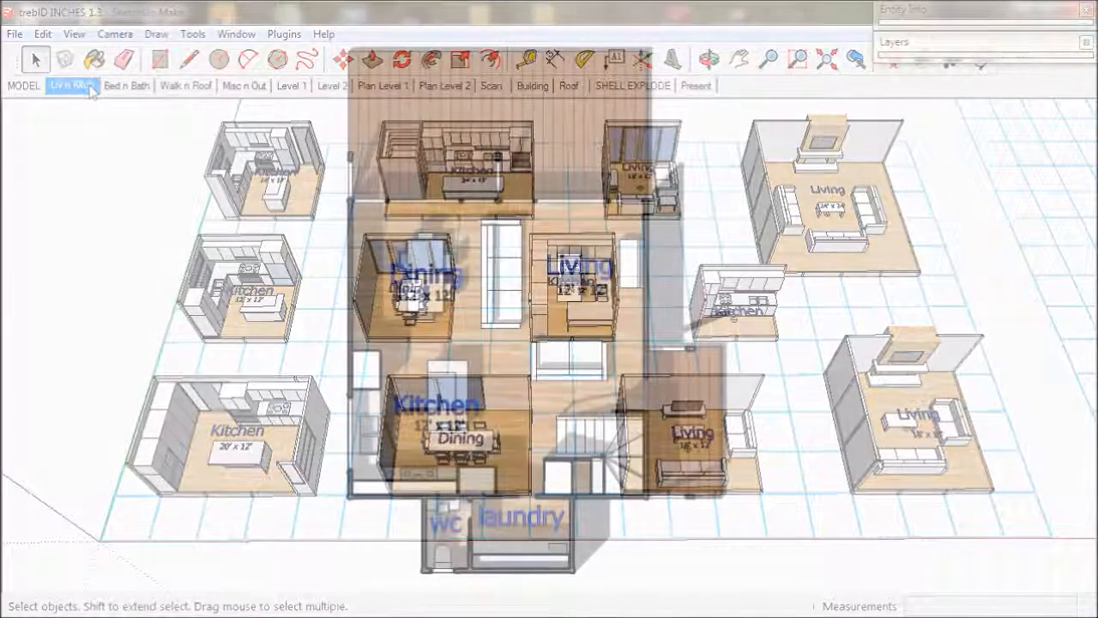